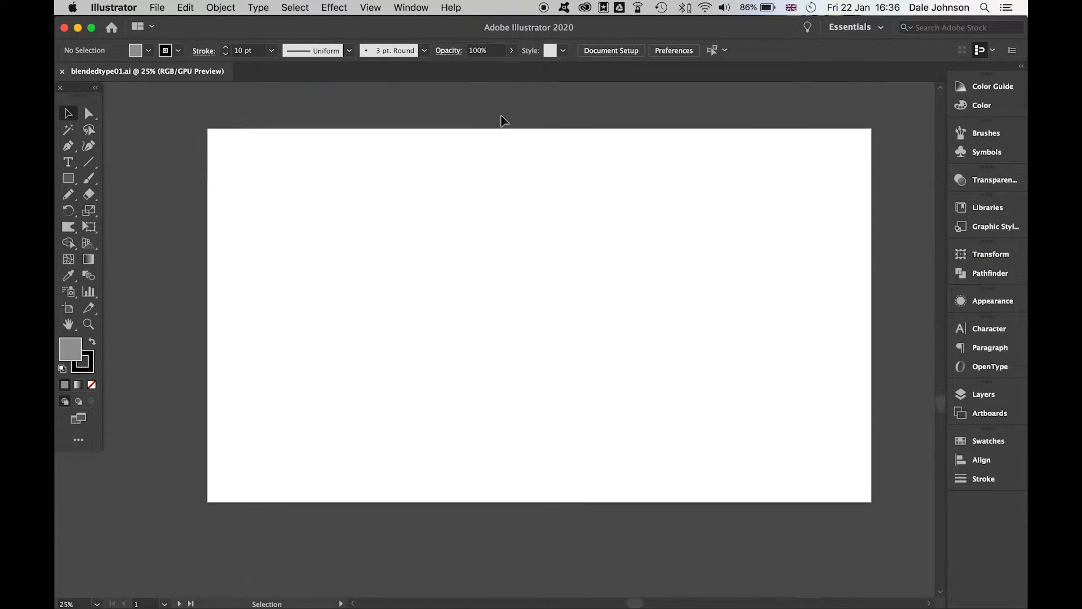
mouse_move(462, 167)
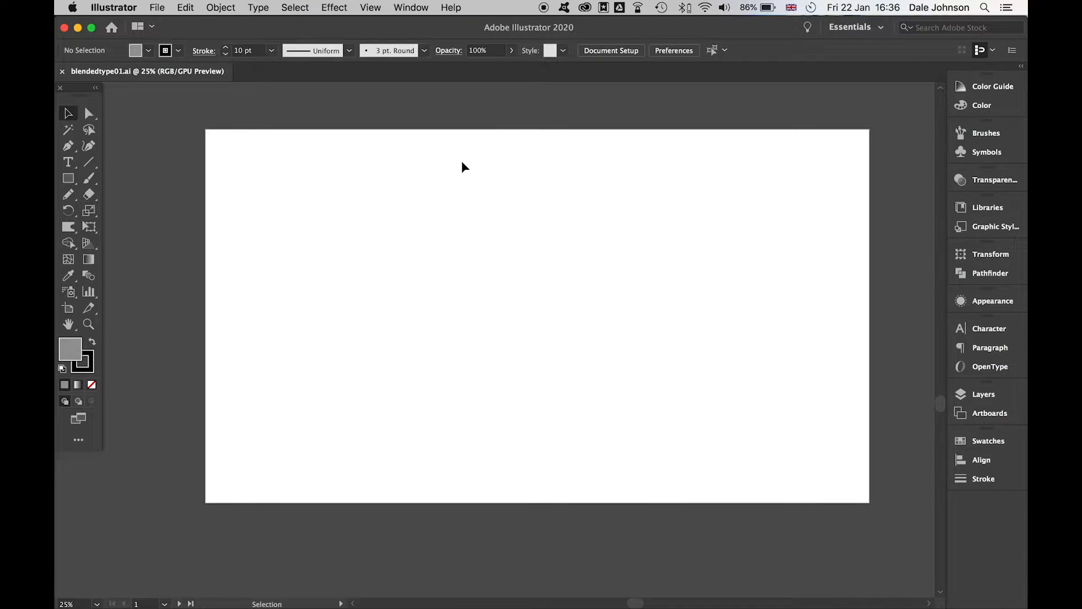
Add the word CMYK in Montserrat Bold and scale it to about 540 pt across the artboard.
click(67, 161)
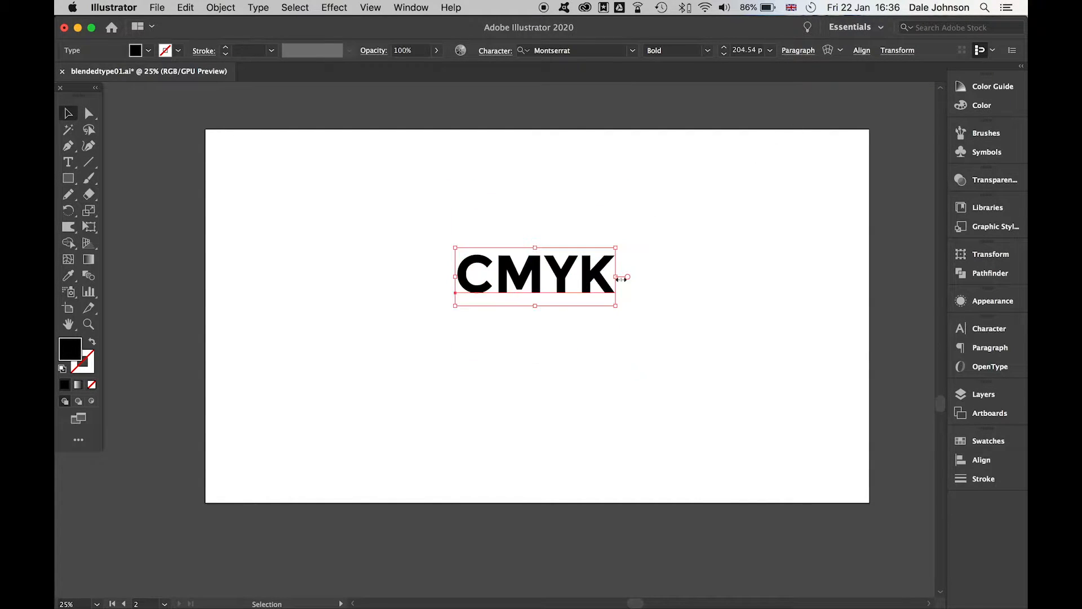
drag(617, 278, 742, 324)
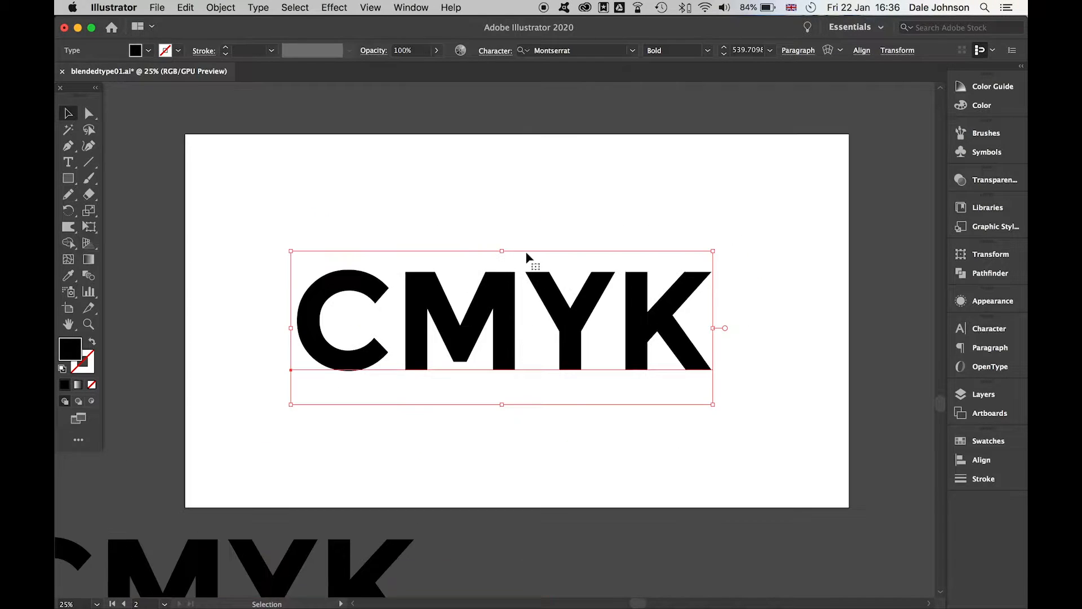
Convert the CMYK text to outlines and ungroup it into separate letter shapes.
right_click(504, 313)
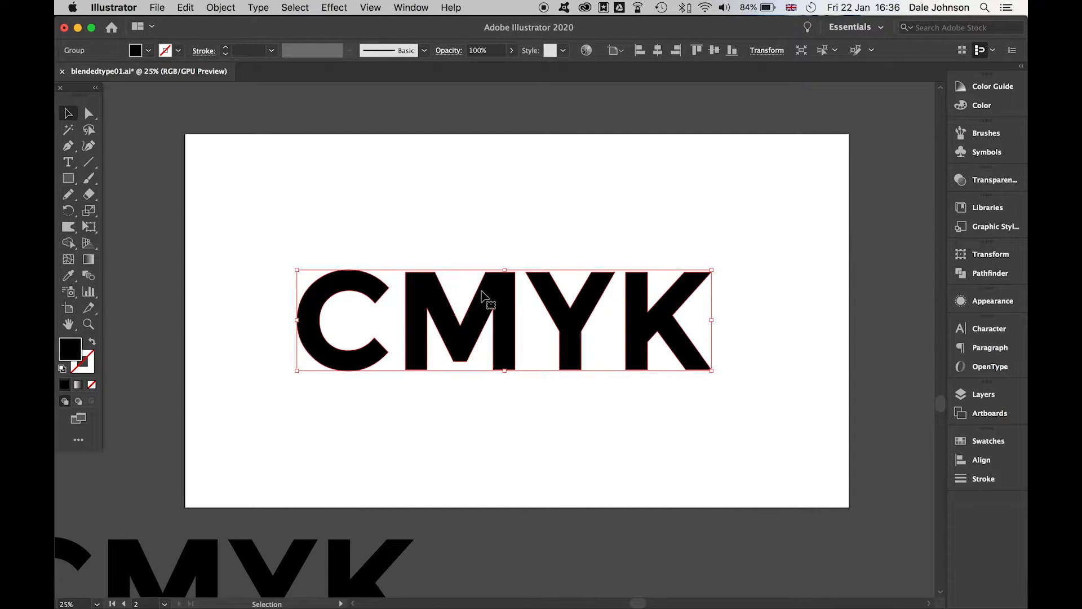
right_click(491, 303)
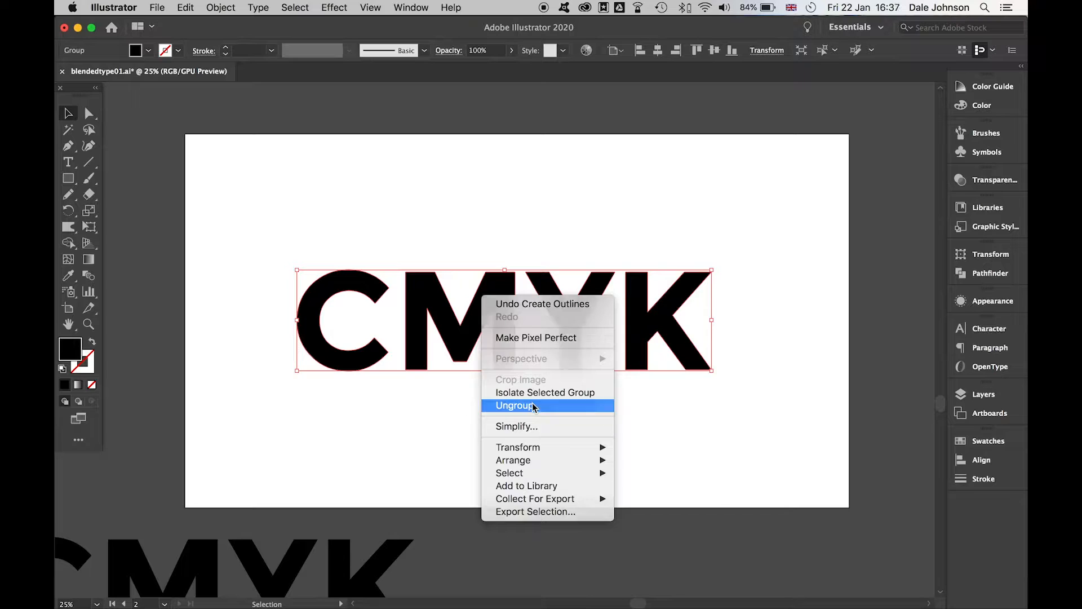
click(515, 405)
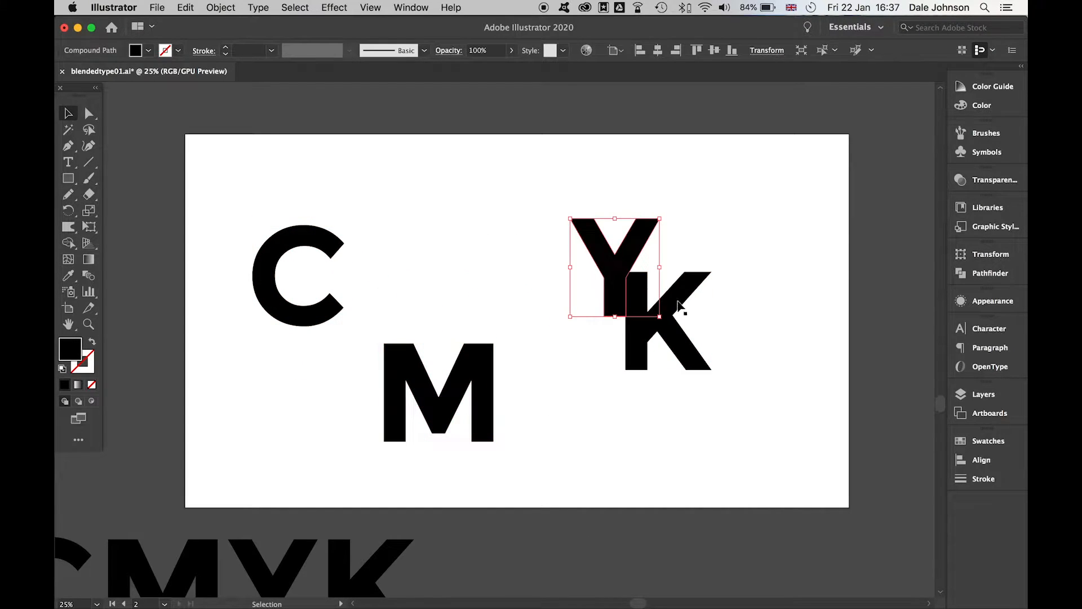
Move M, Y and K off the artboard, leaving only the outlined C centred.
click(89, 112)
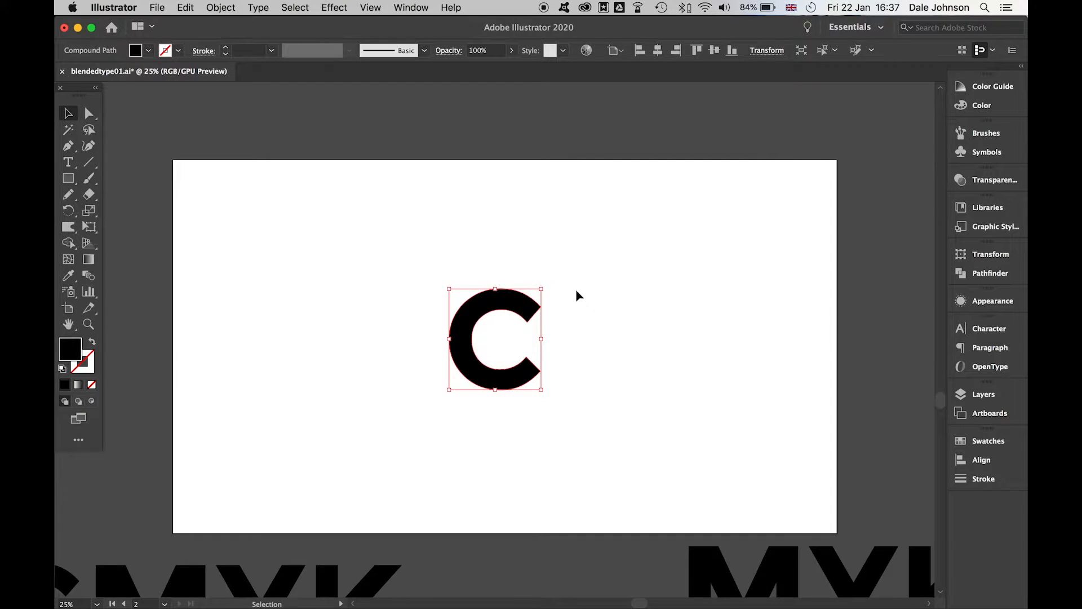
mouse_move(56, 347)
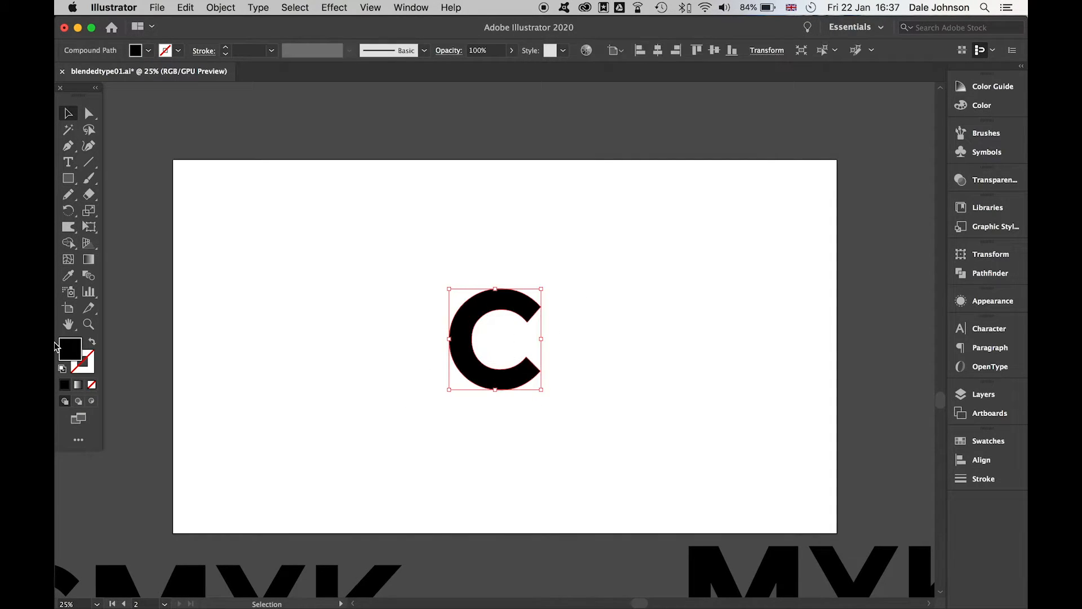
Give the C no fill and a 6 pt round black stroke.
click(78, 385)
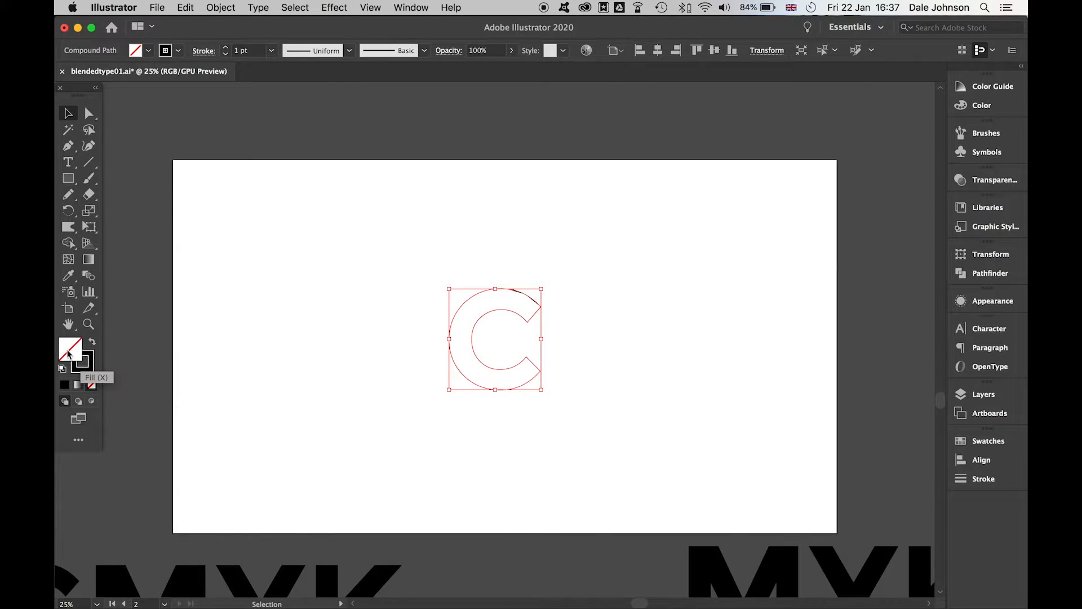
click(988, 441)
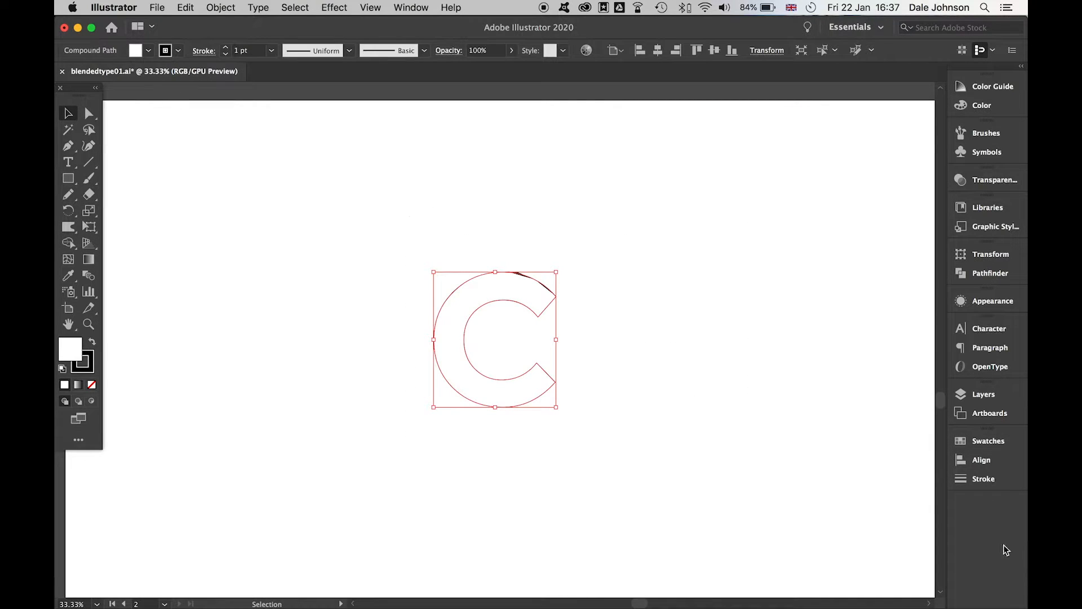
click(983, 478)
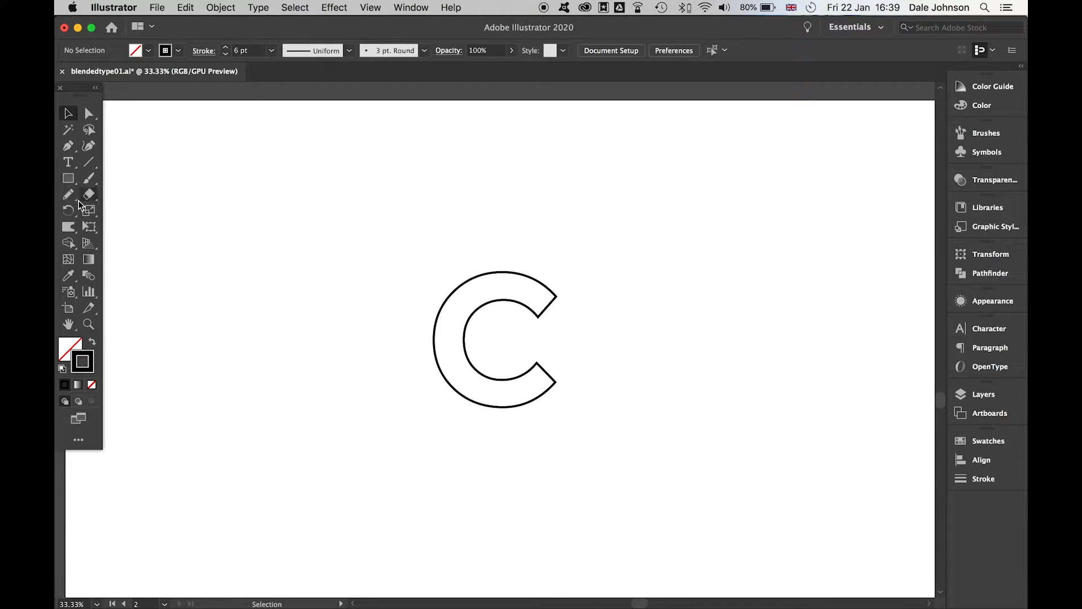
Switch to the Pencil tool with its Fidelity set fully to Smooth.
click(67, 194)
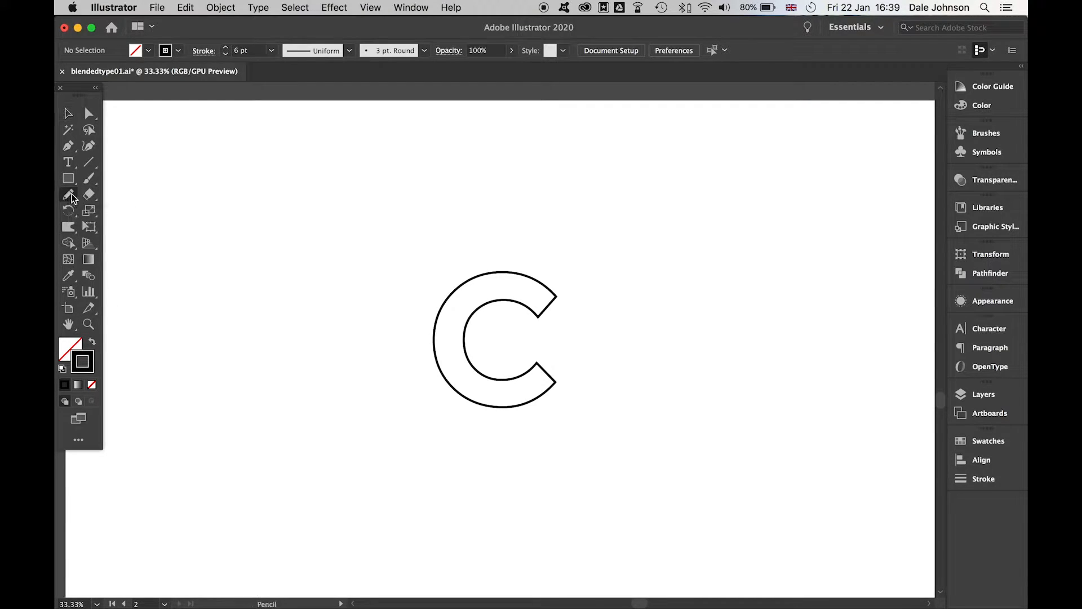
click(69, 194)
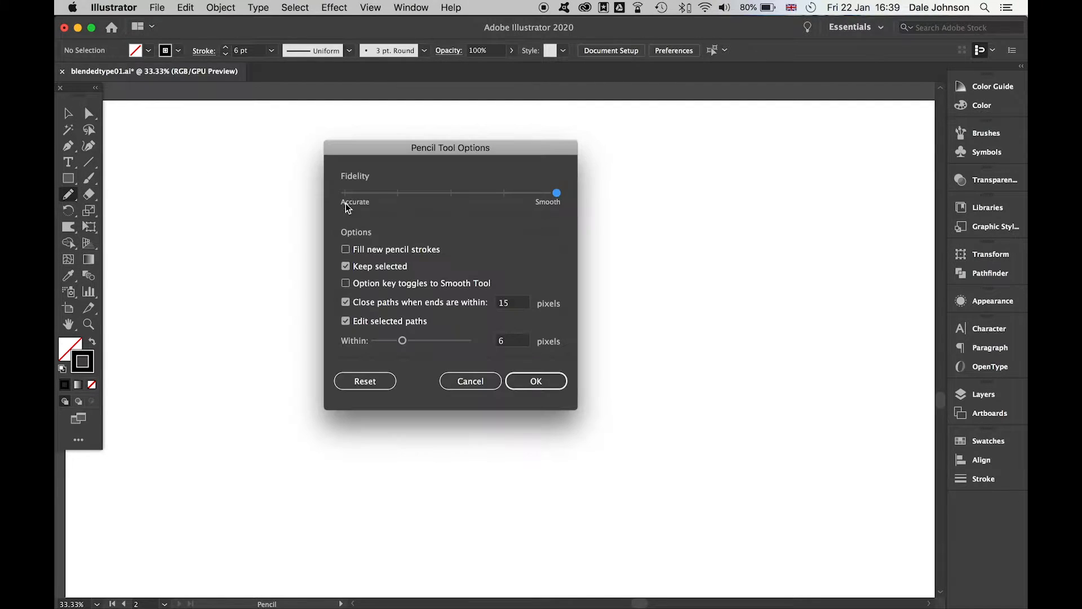
drag(556, 192, 451, 193)
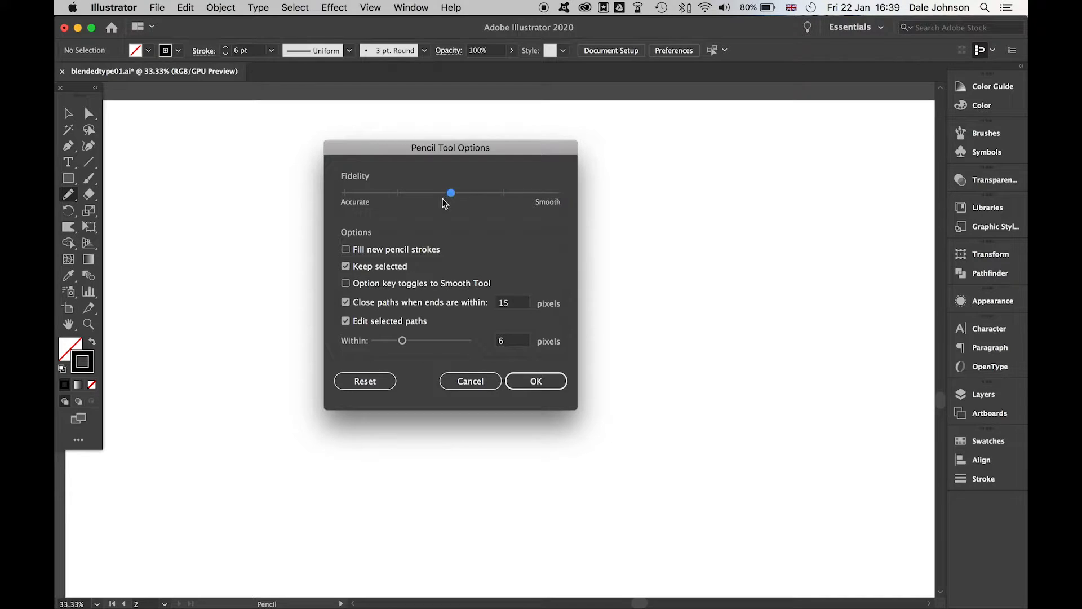
drag(451, 192, 556, 193)
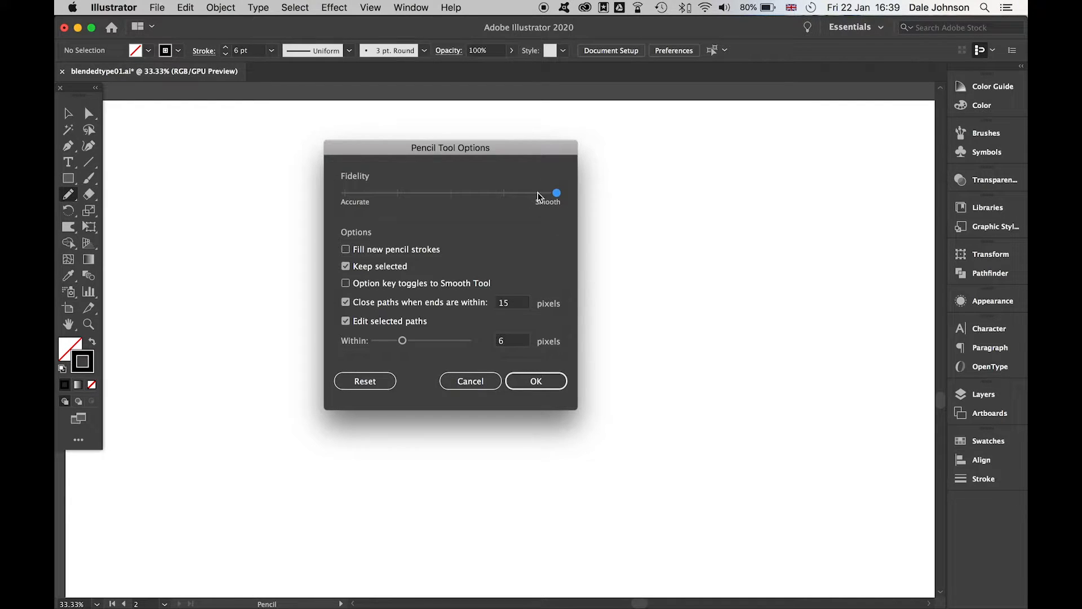
click(535, 380)
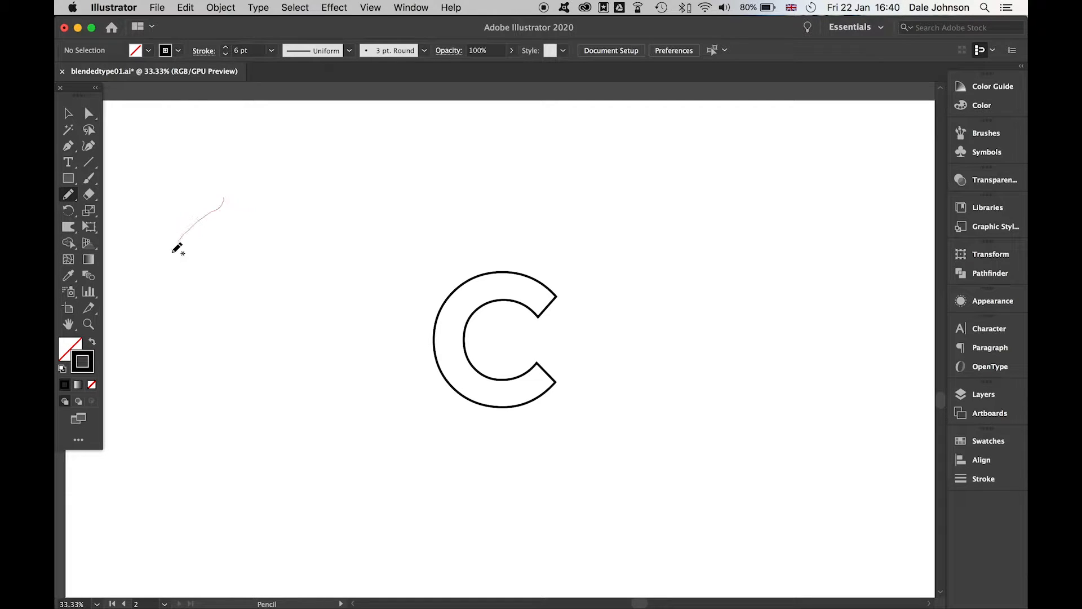
Sketch a closed wavy blob at the upper left of the C and select it.
drag(177, 248, 304, 150)
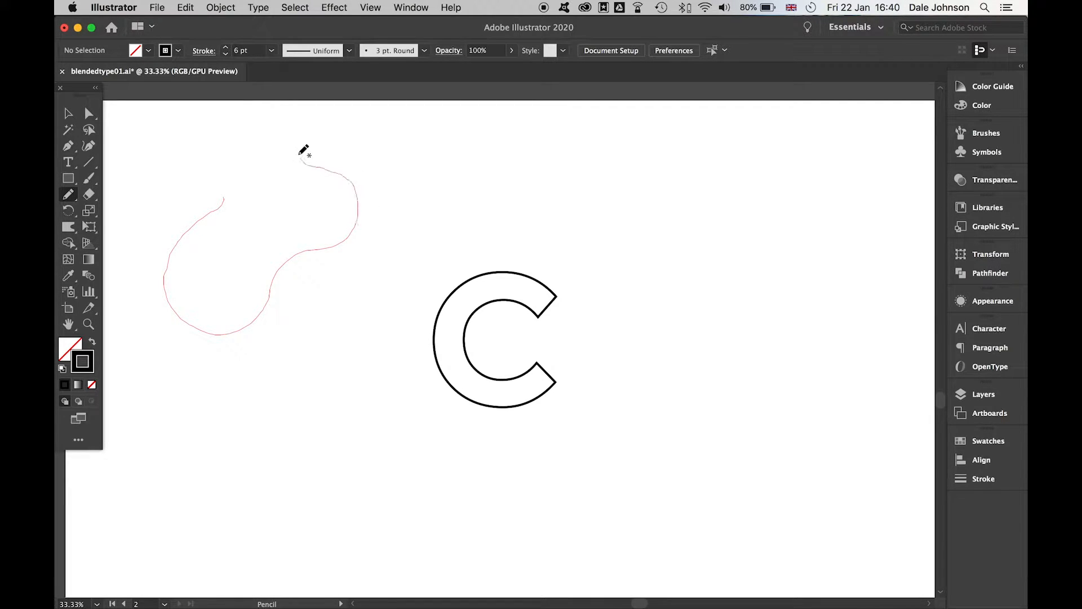
drag(306, 155, 224, 191)
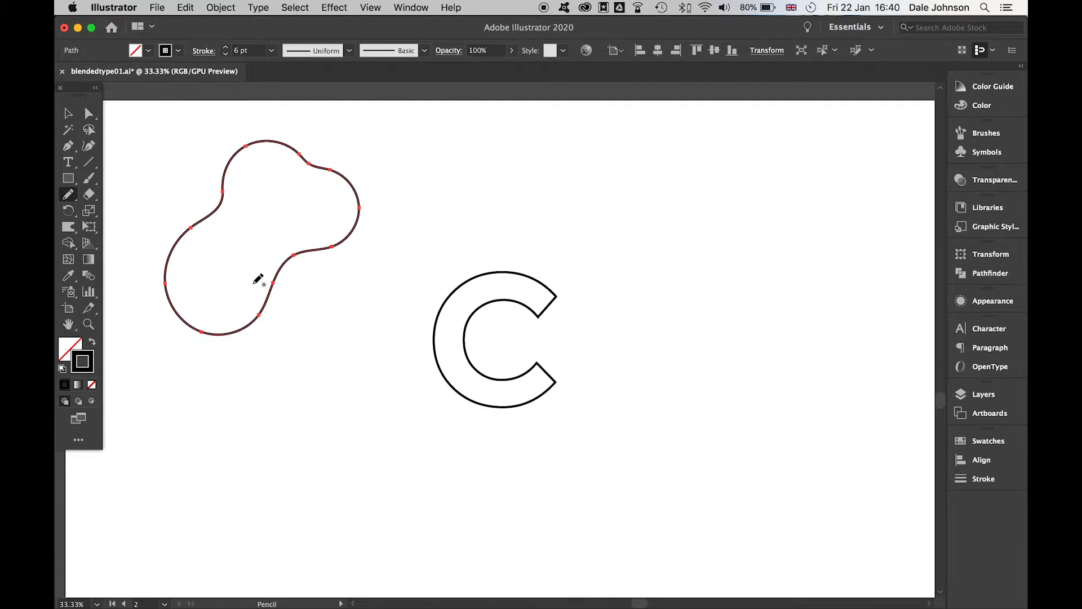
click(67, 113)
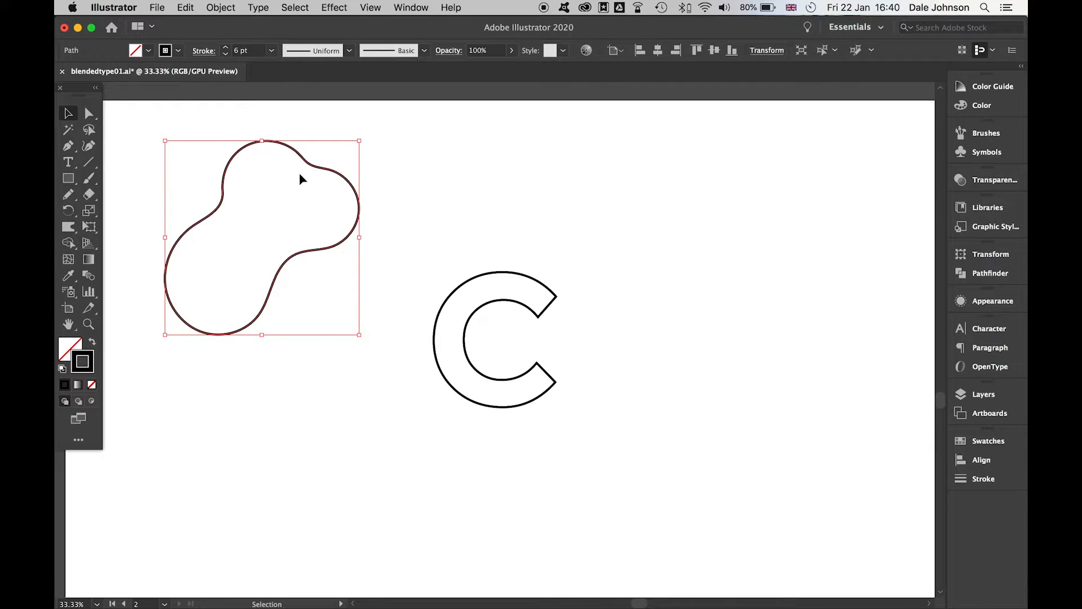
Reduce the wavy blob's stroke weight to 3 pt, keeping the C thicker.
click(984, 478)
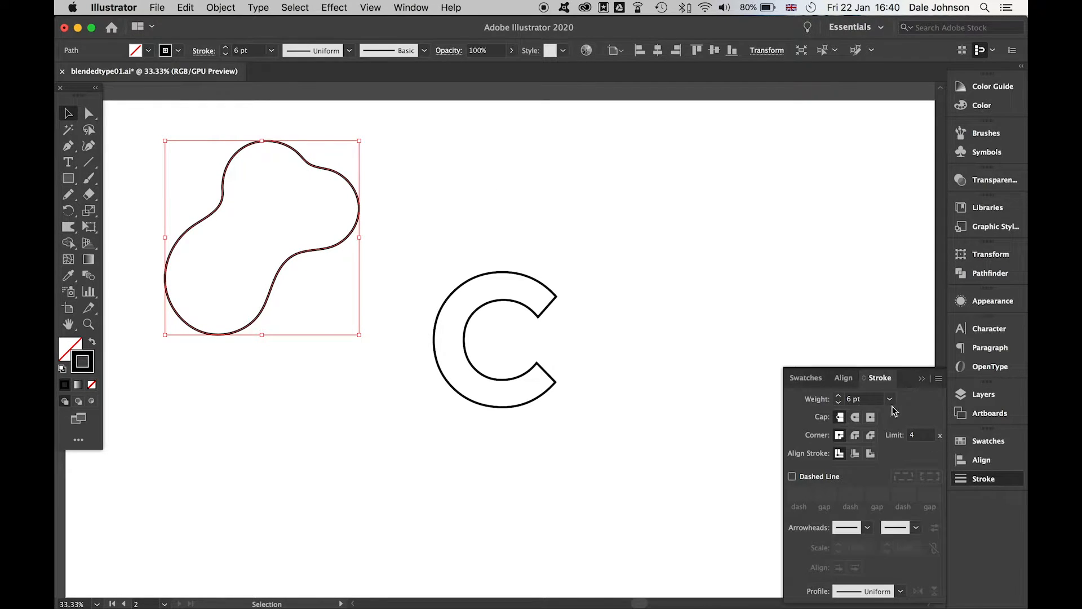
click(839, 402)
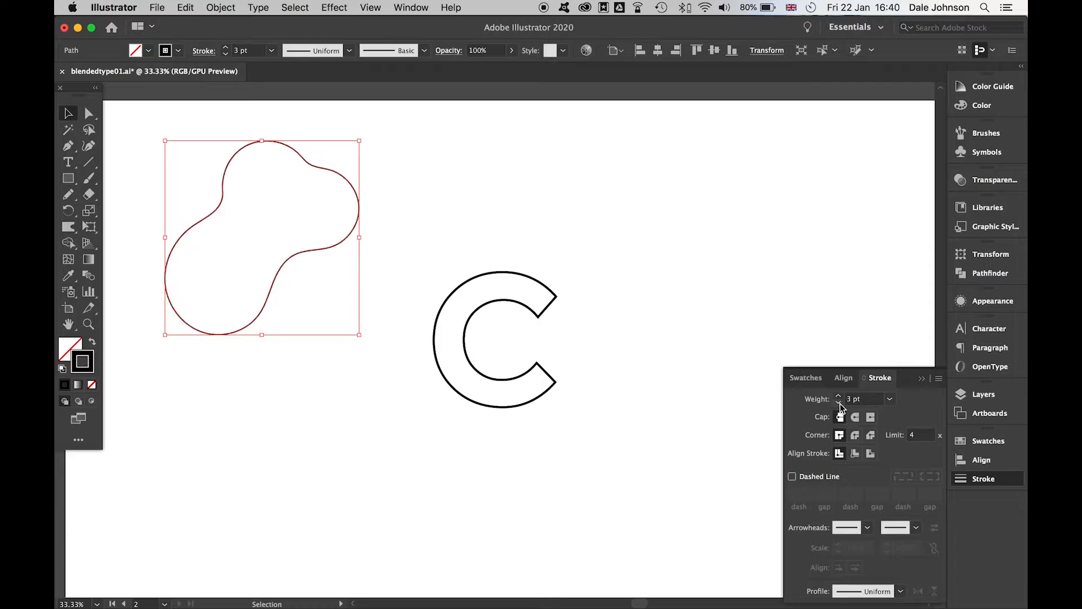
click(839, 401)
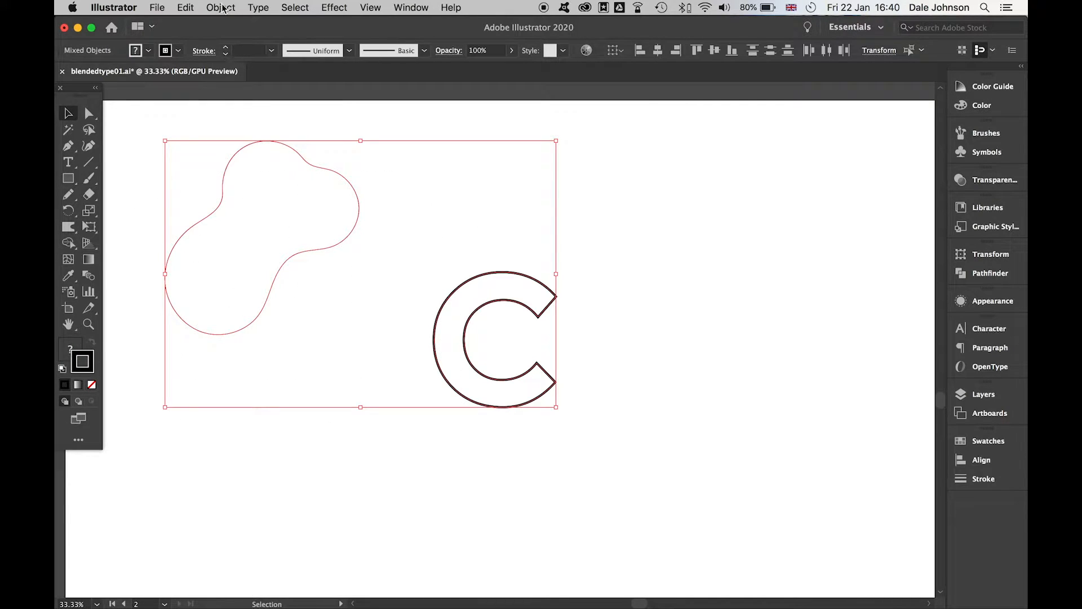
Make a blend between the wavy blob and the outlined C via Object > Blend > Make.
click(220, 8)
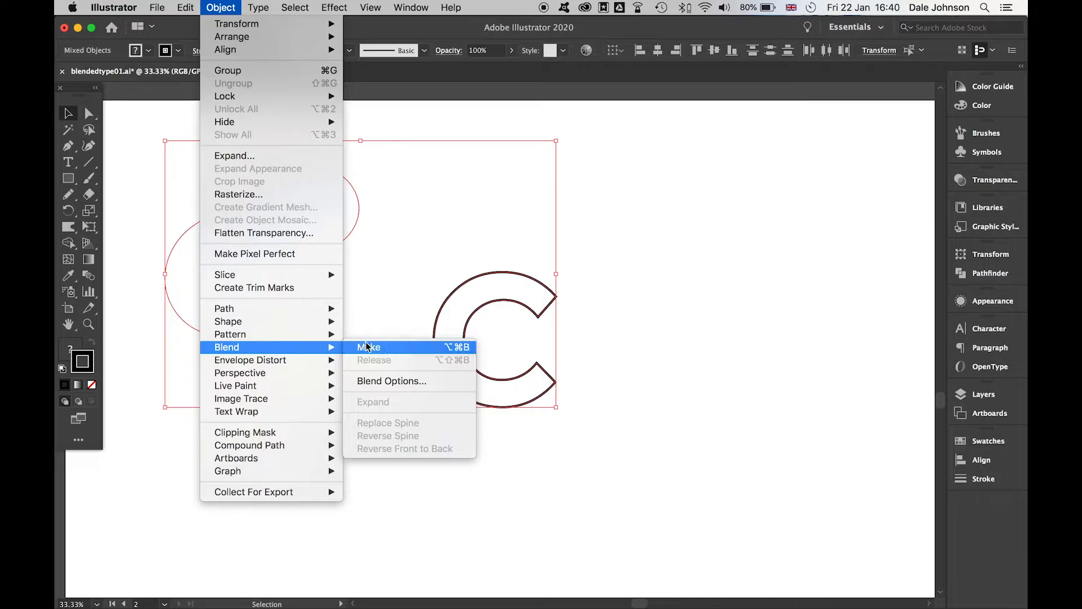
click(369, 347)
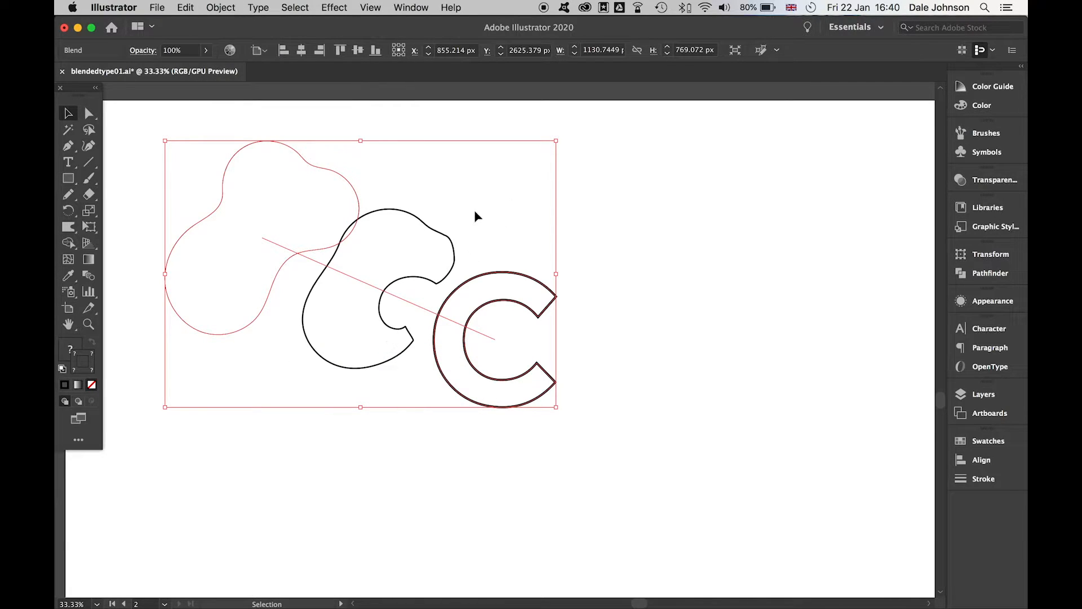
mouse_move(302, 217)
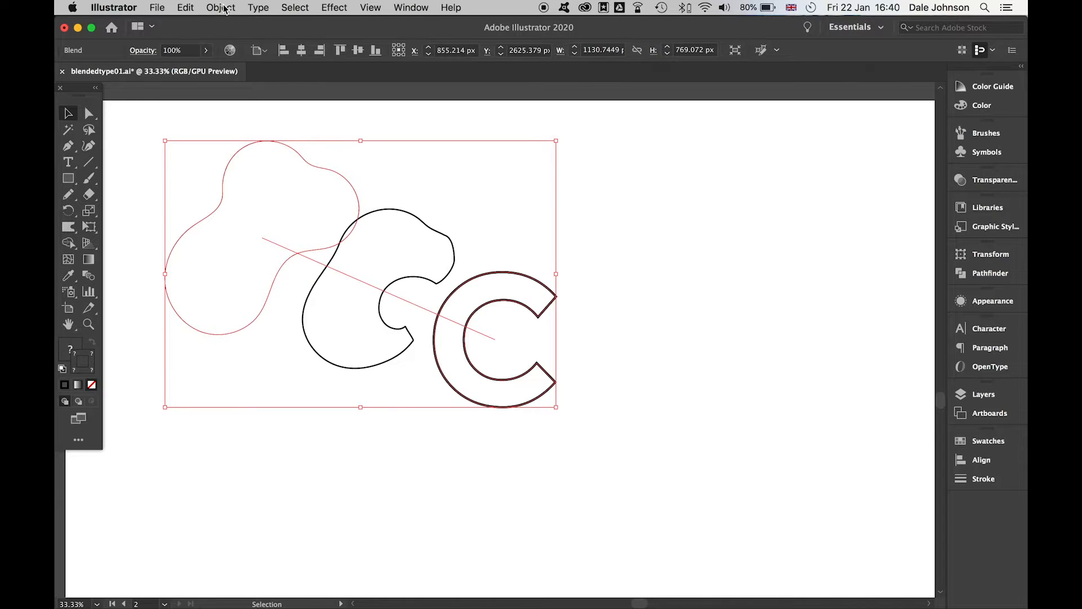
Set the blend to 32 Specified Steps in Blend Options.
click(220, 8)
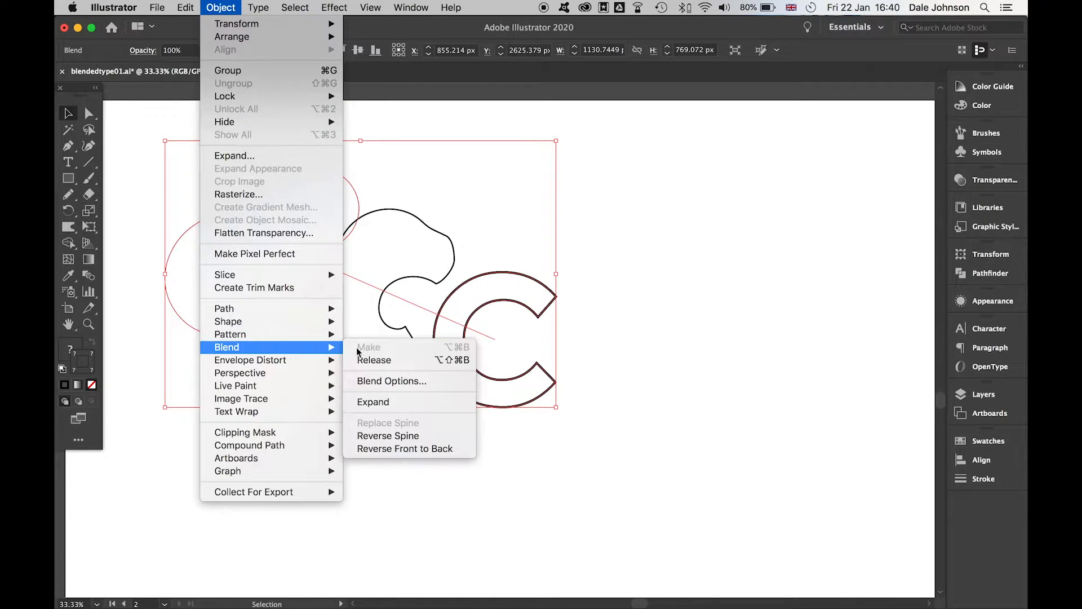
mouse_move(391, 380)
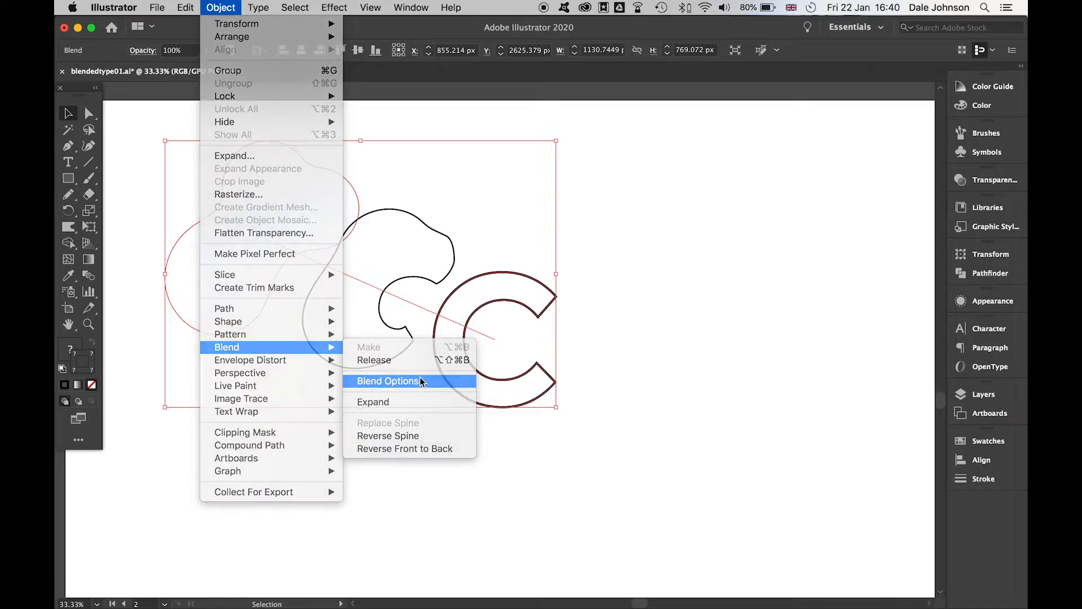
click(389, 380)
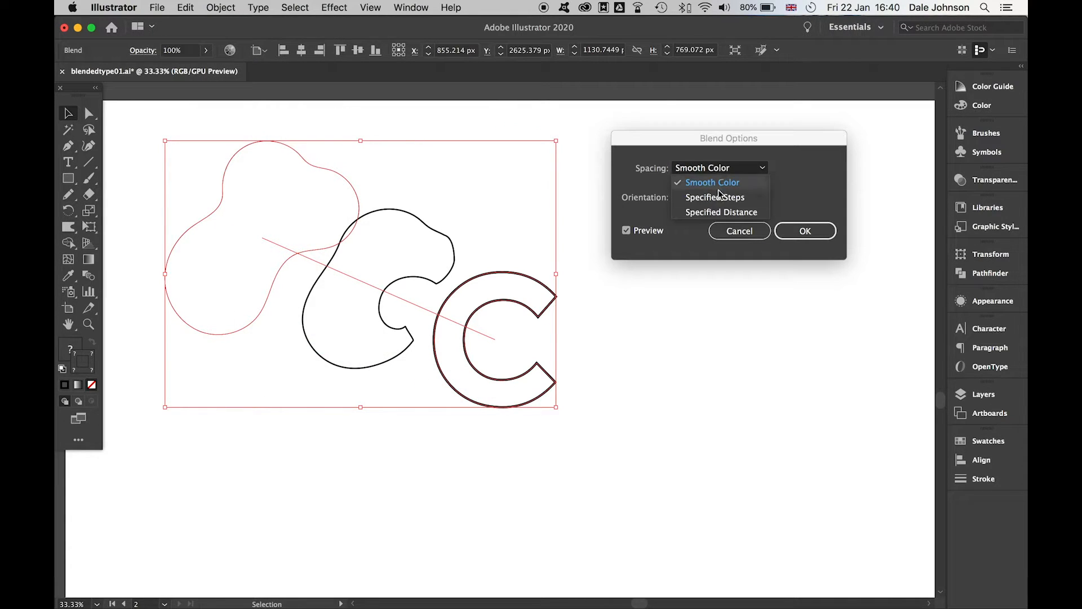
click(716, 197)
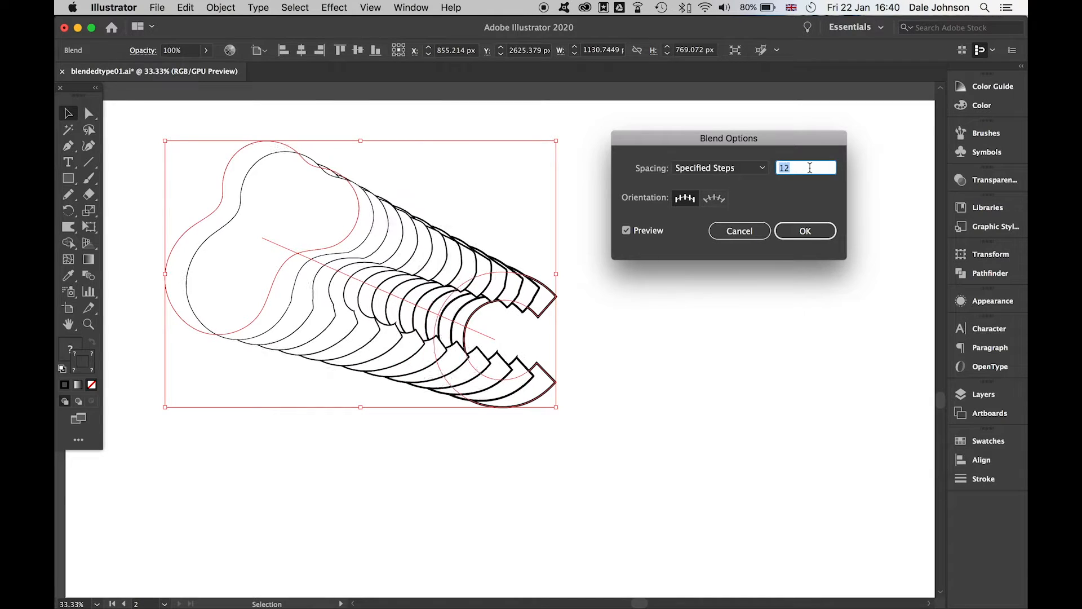
text(26)
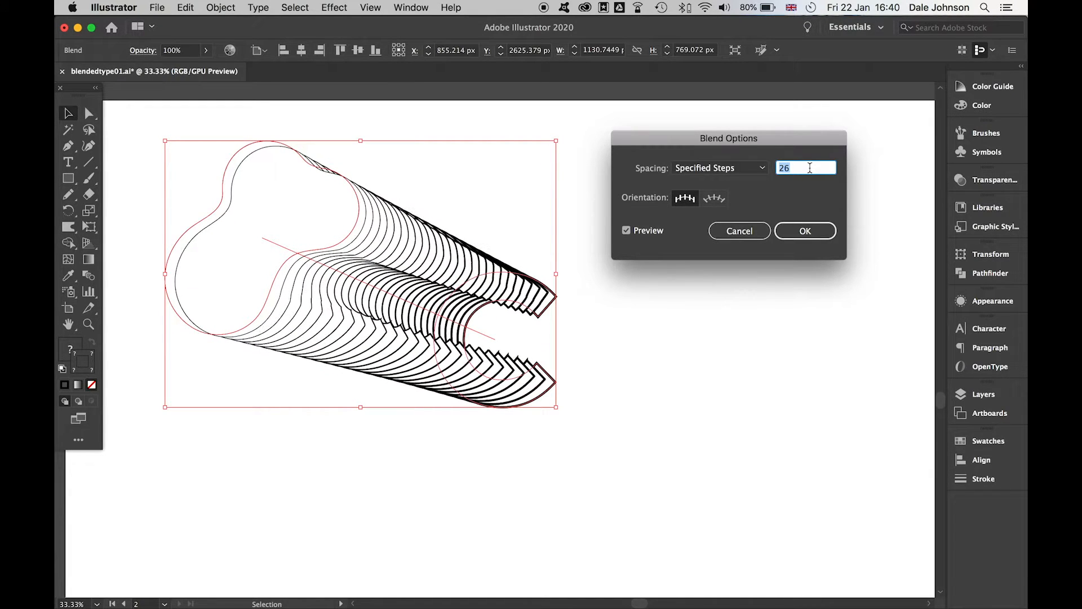
text(31)
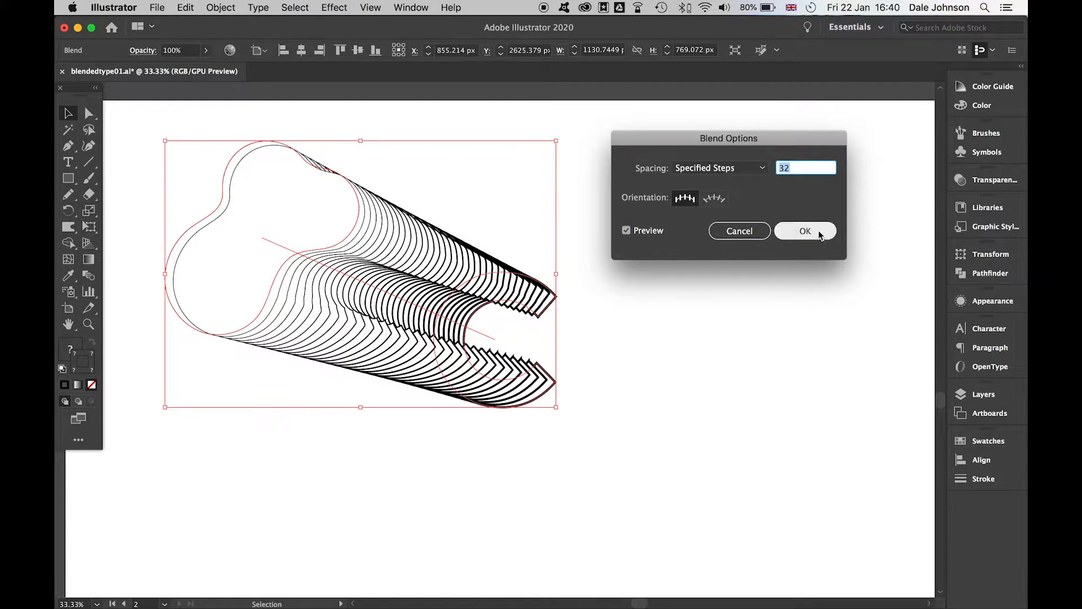
click(805, 230)
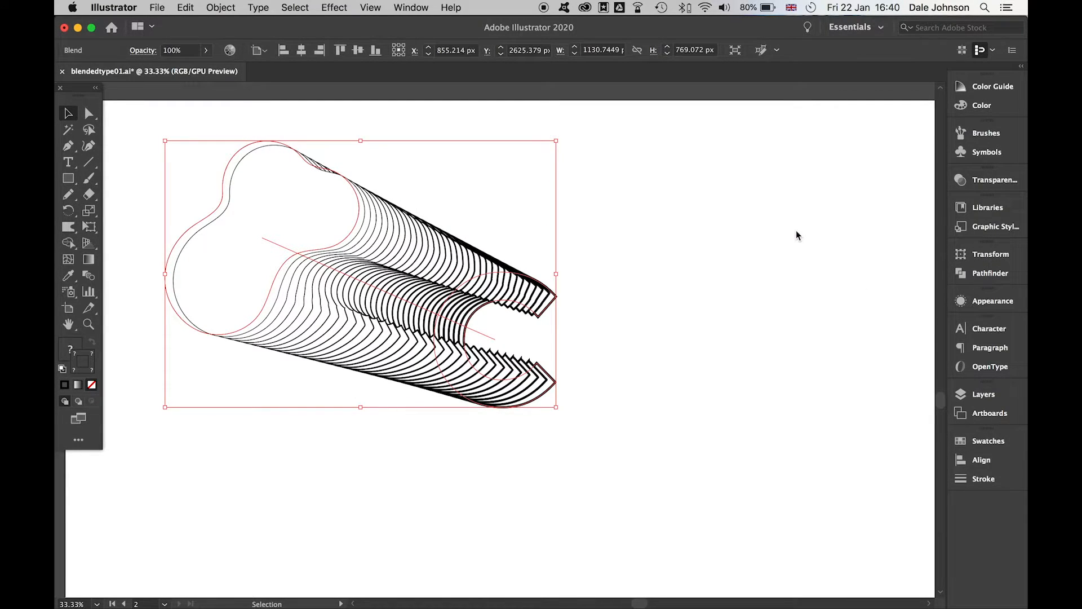
Reverse the blend front to back so the C sits in front of the tunnel.
click(220, 7)
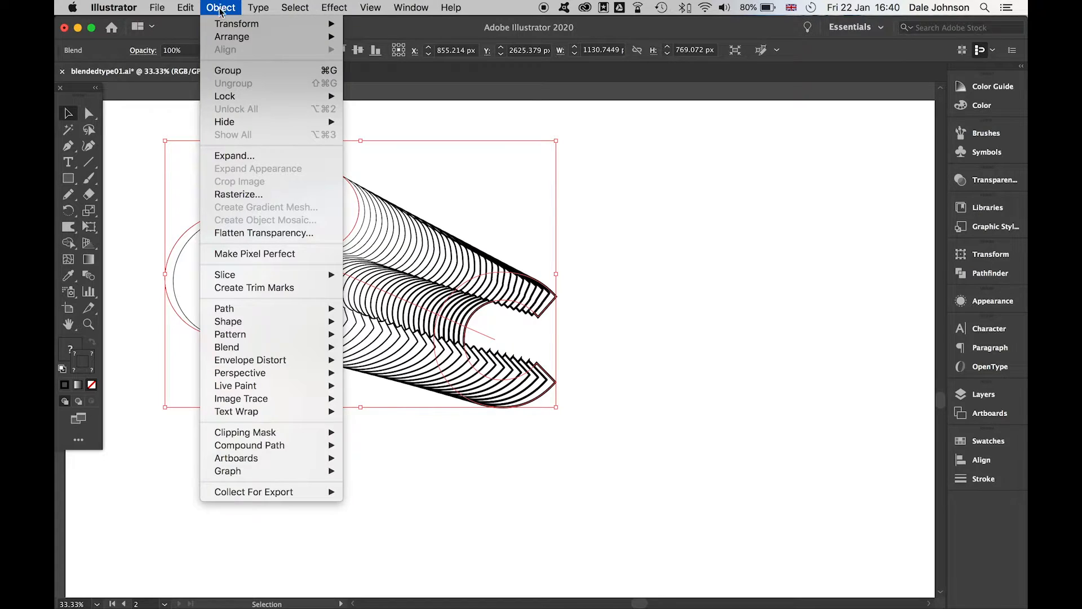
mouse_move(227, 348)
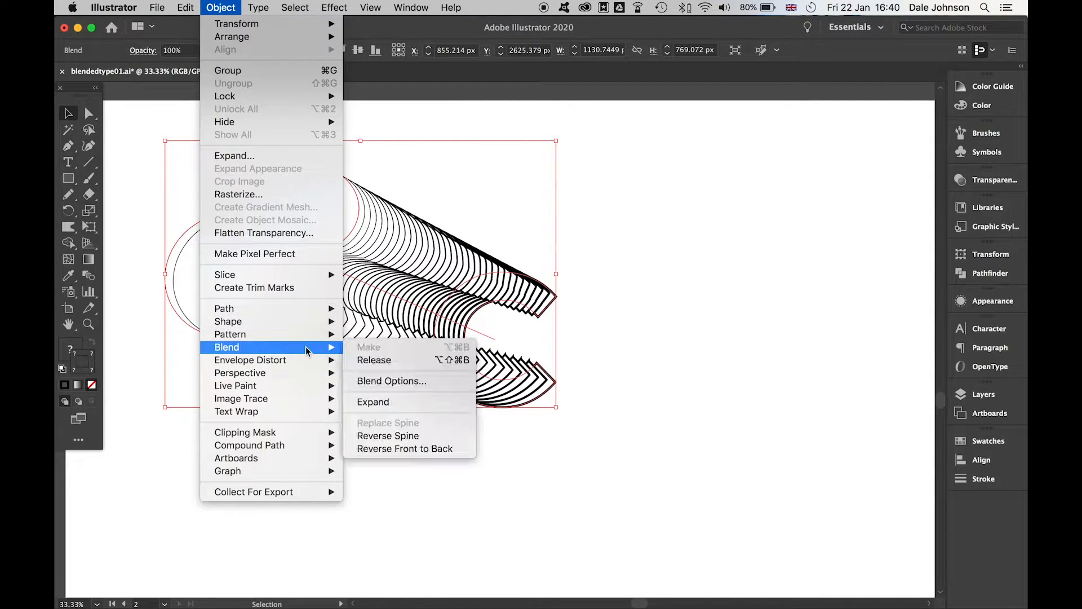
click(388, 435)
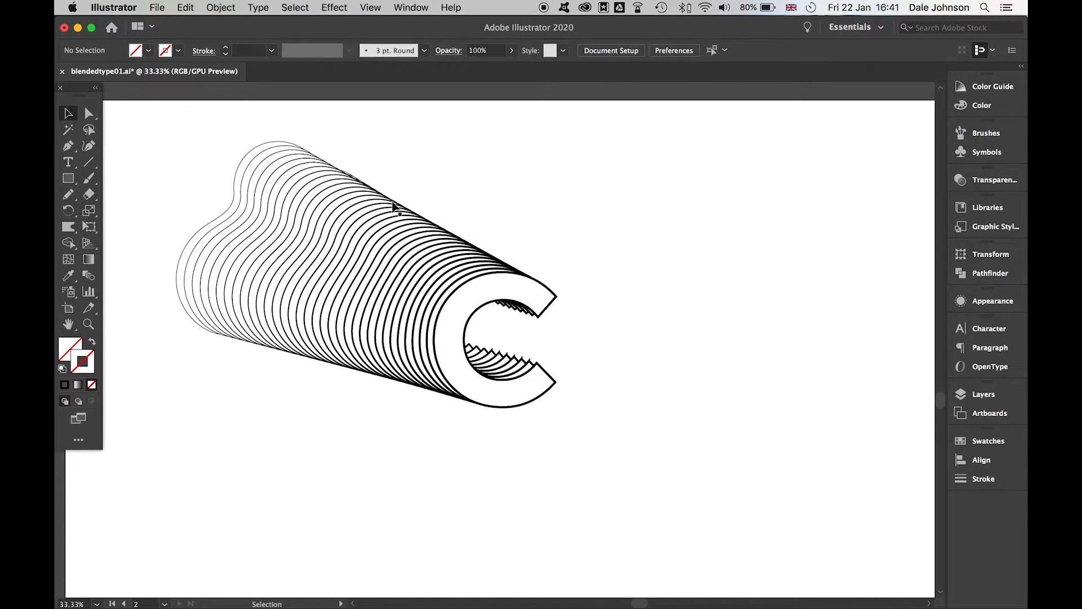
mouse_move(358, 239)
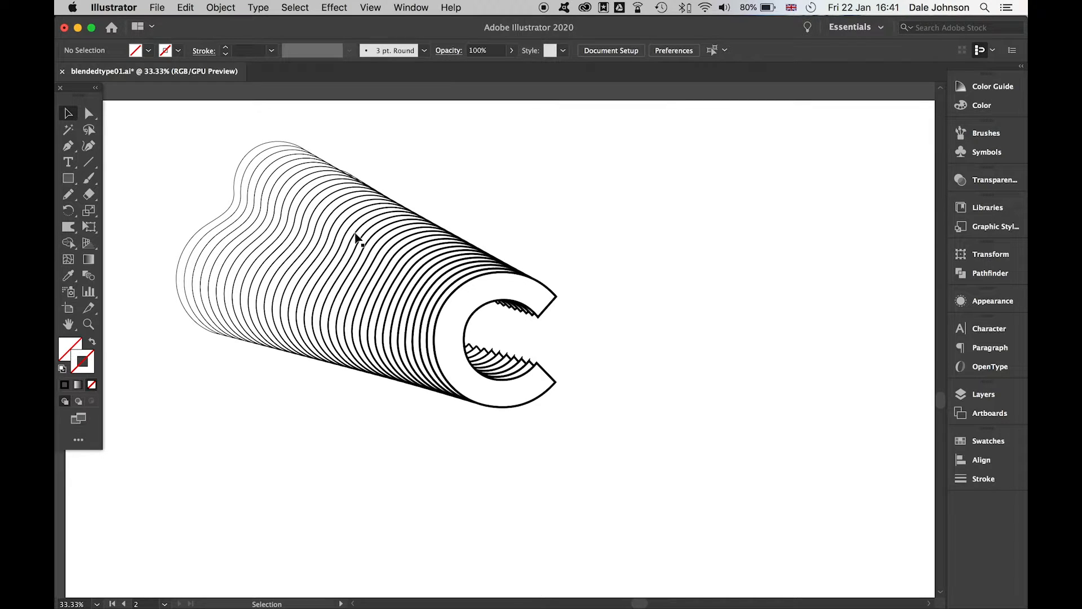
mouse_move(69, 195)
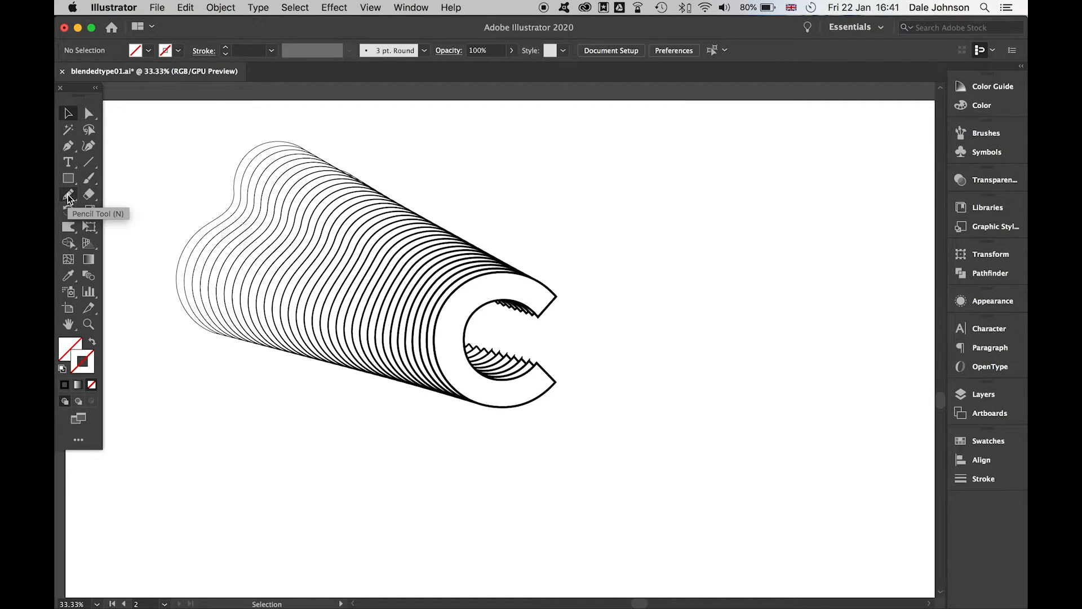
Draw a wavy Pencil line below the blend and use it to replace the blend's spine.
click(988, 441)
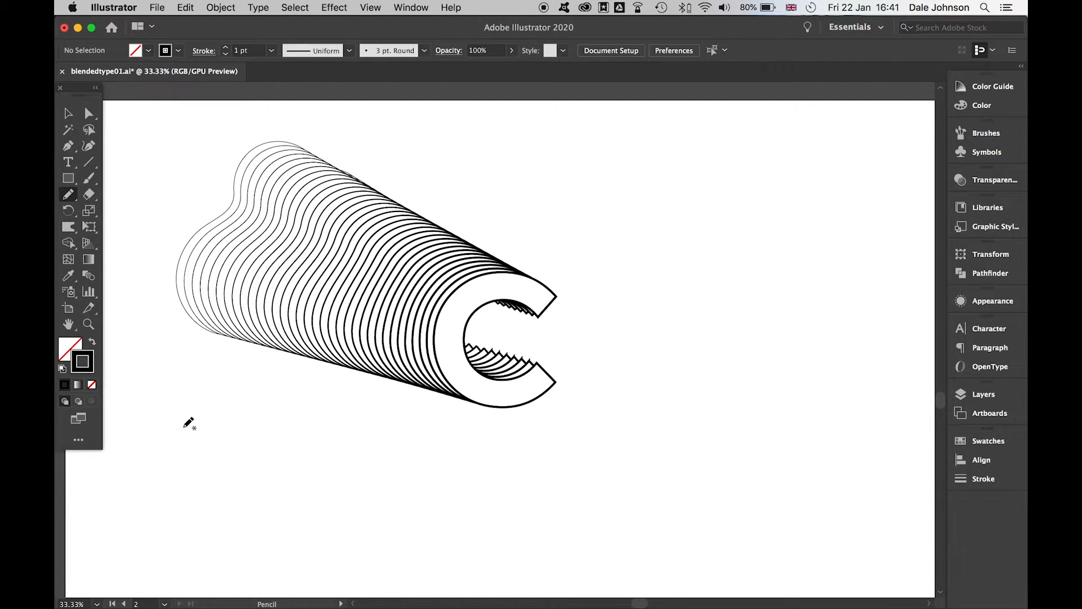
drag(180, 422, 420, 447)
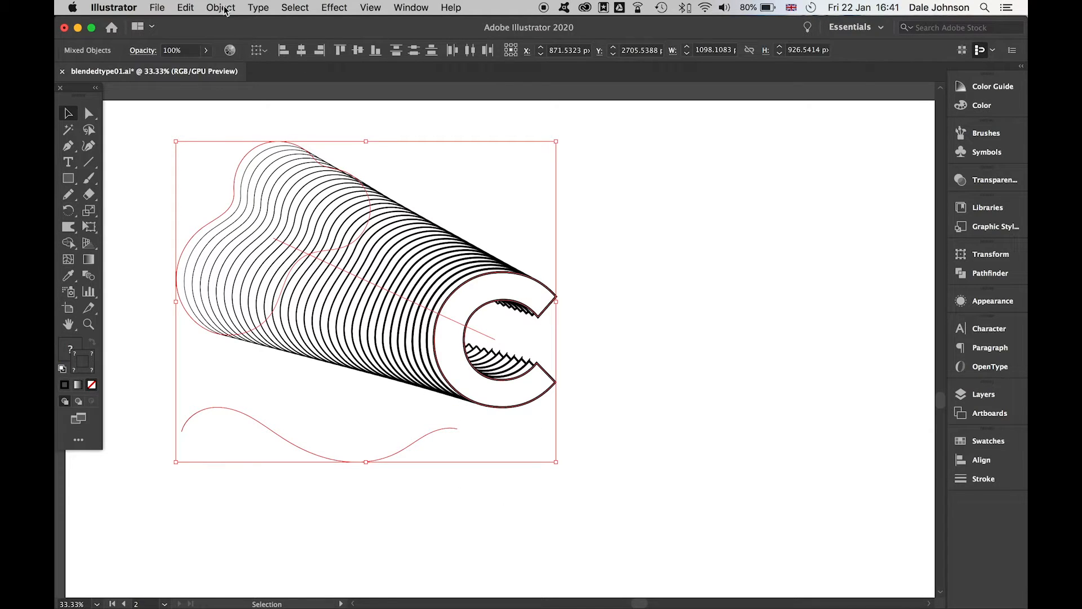
click(220, 8)
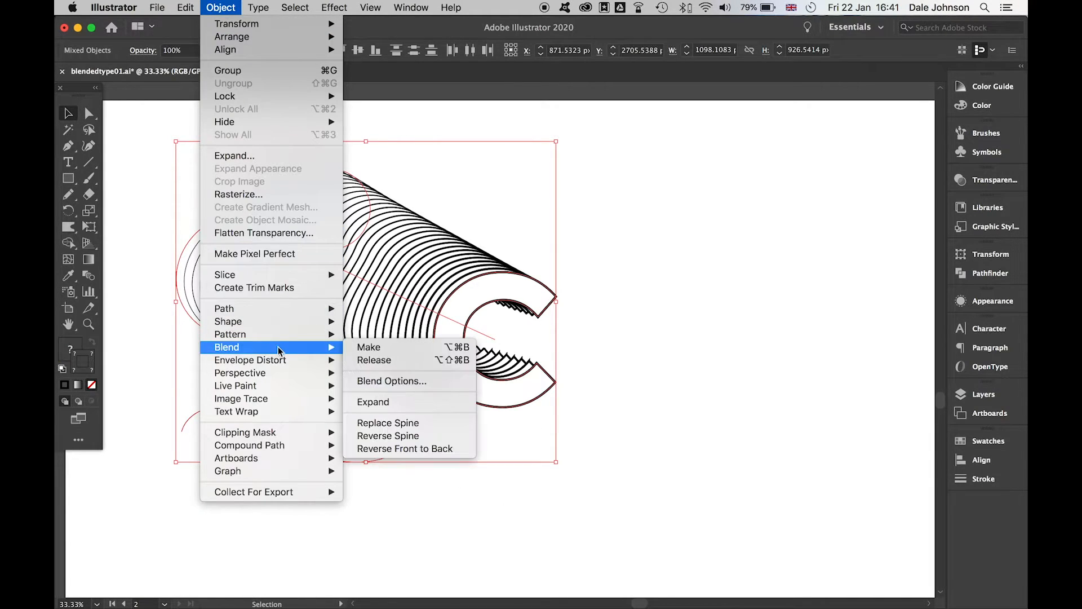
mouse_move(414, 423)
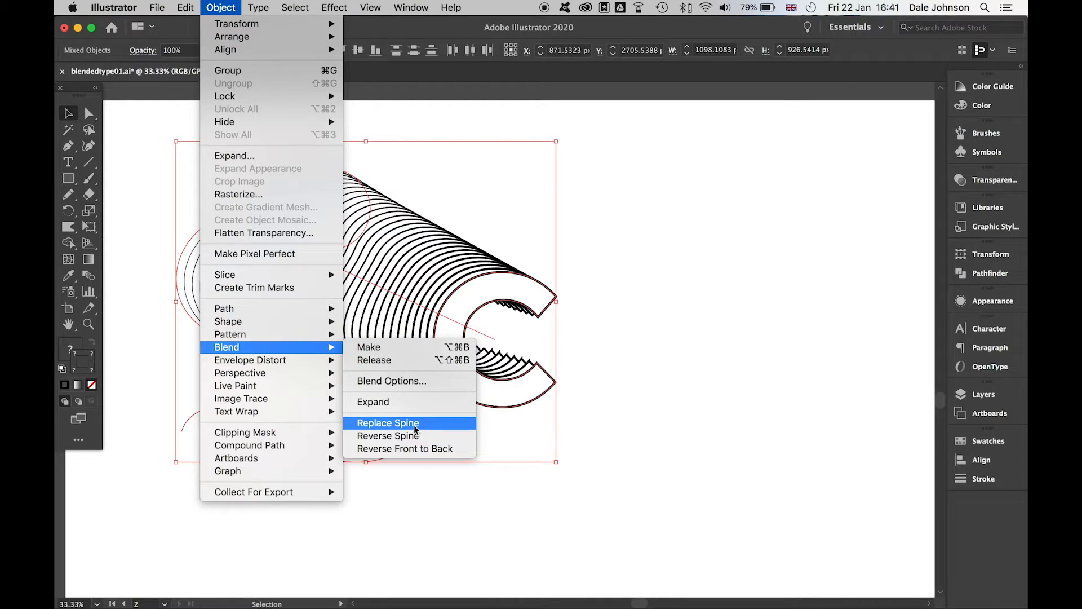
click(389, 435)
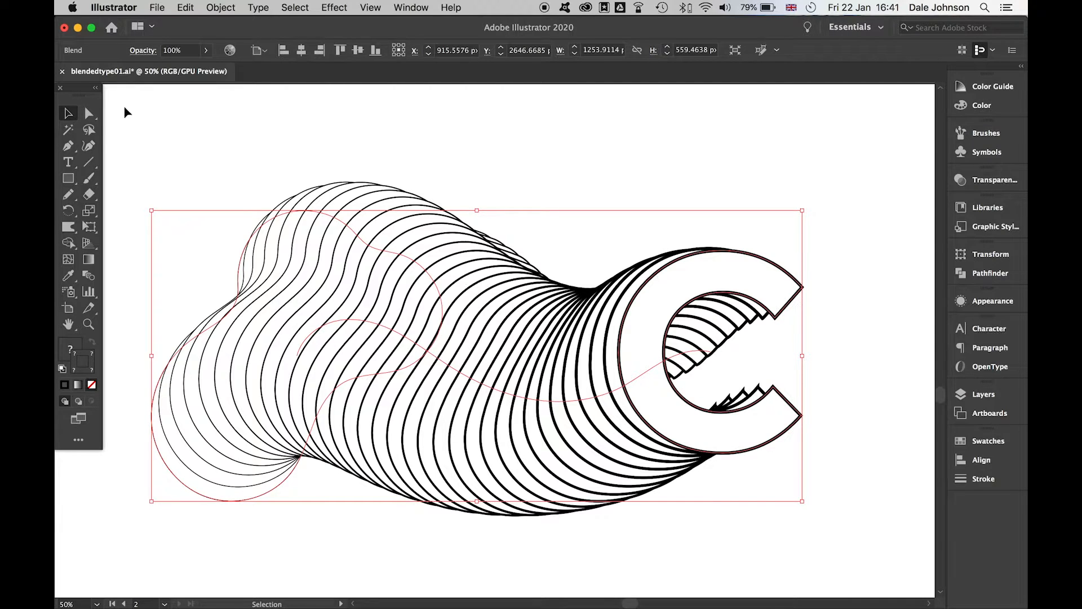
Shift the wavy C blend to a new spot on the artboard, size unchanged.
click(88, 113)
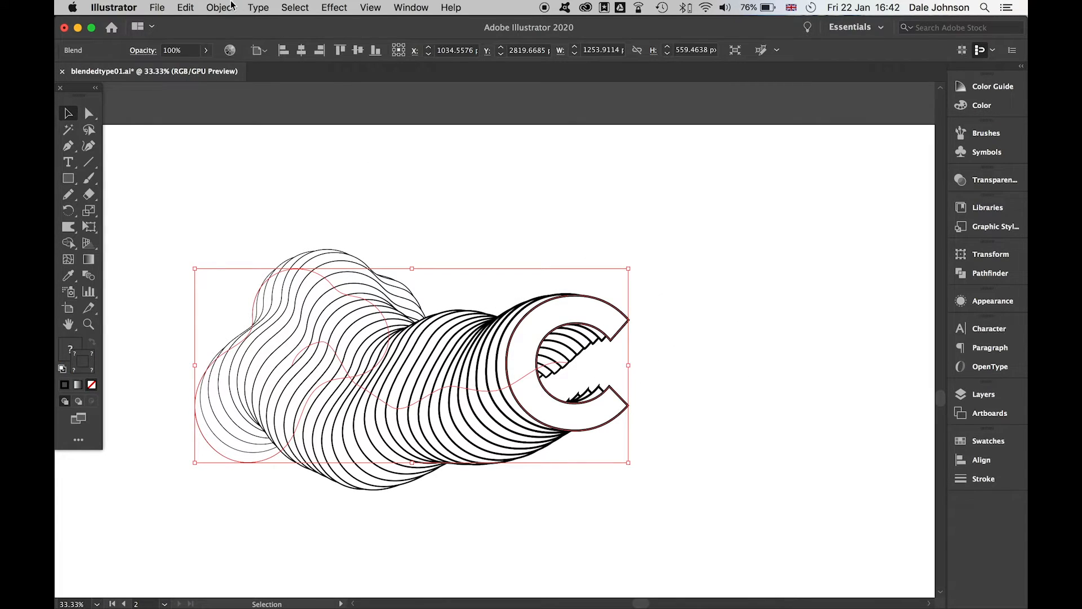
Expand the blend via Object > Expand with Object, Fill and Stroke kept, into individual outline paths.
click(220, 8)
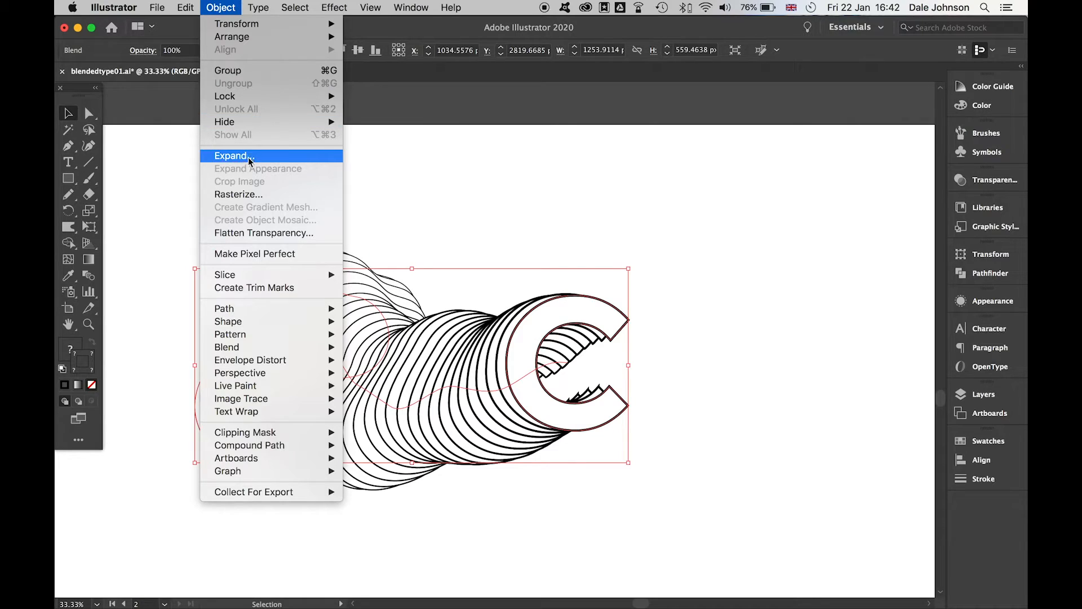
click(232, 155)
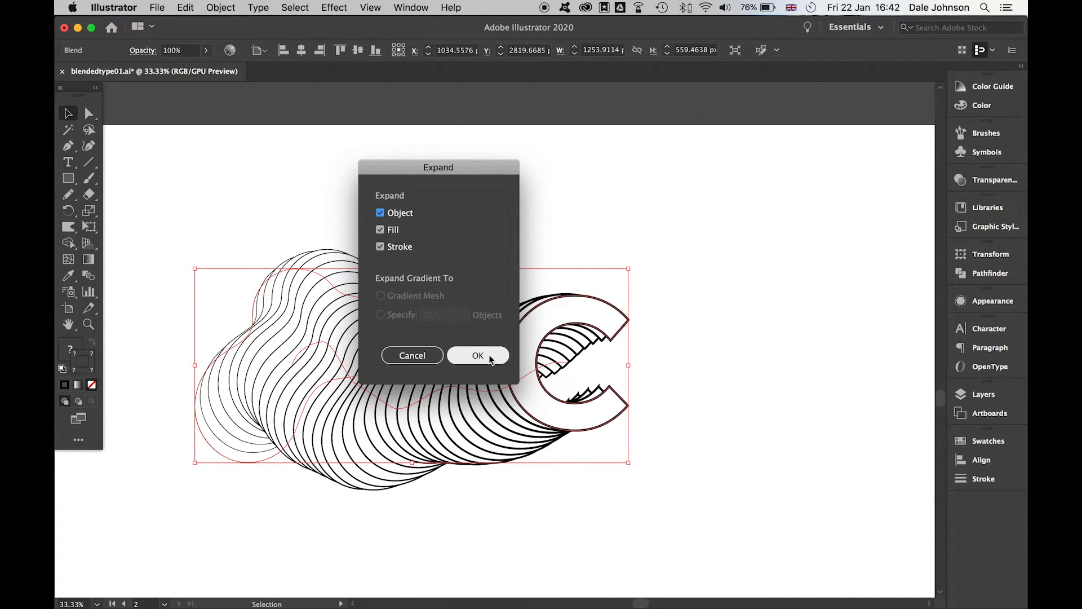
click(478, 355)
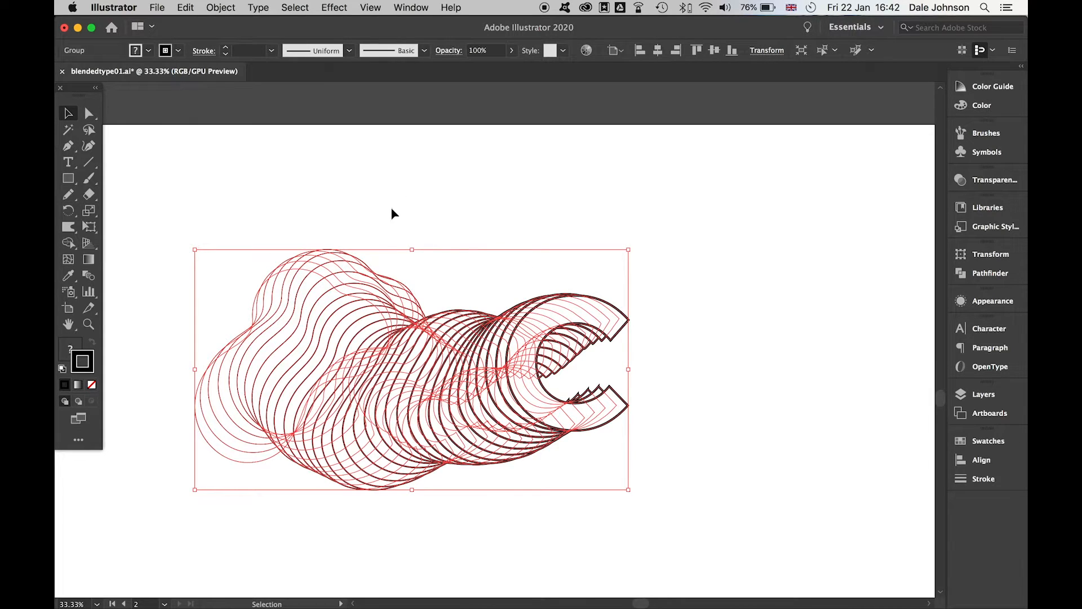
right_click(371, 385)
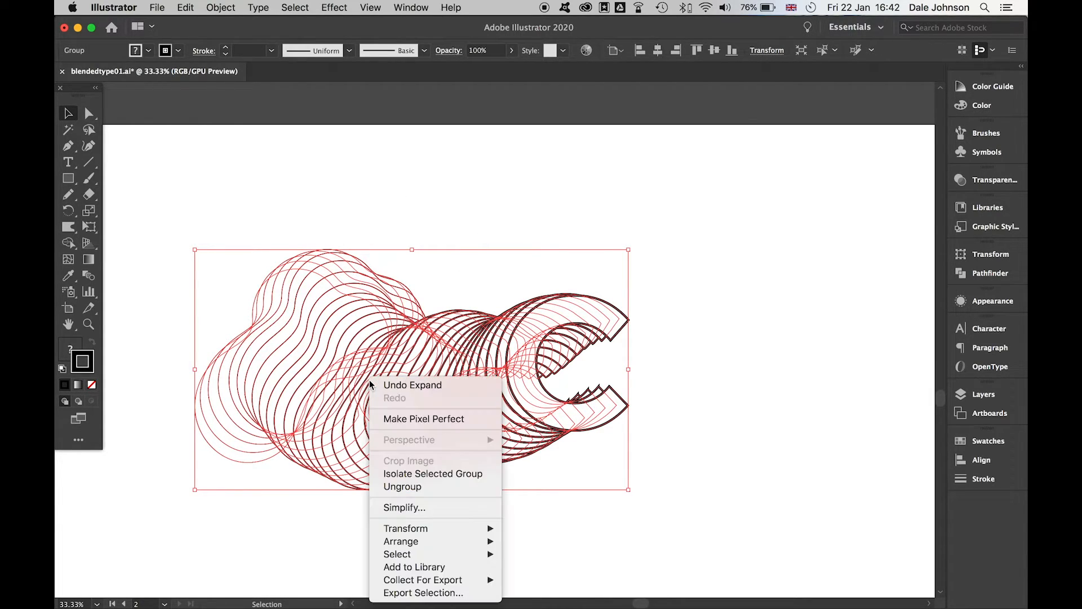
mouse_move(417, 498)
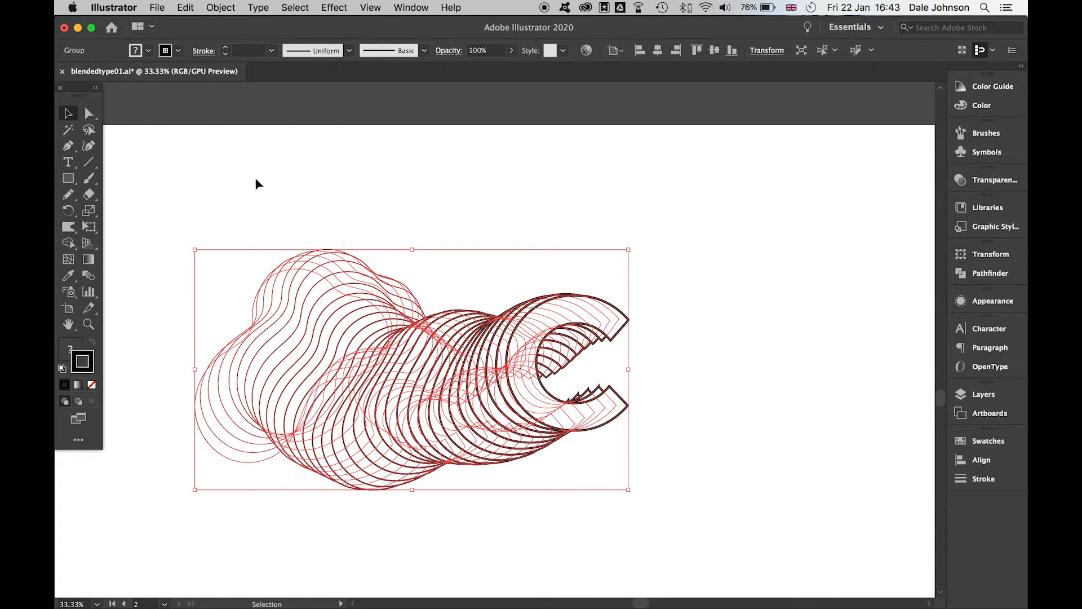
mouse_move(61, 233)
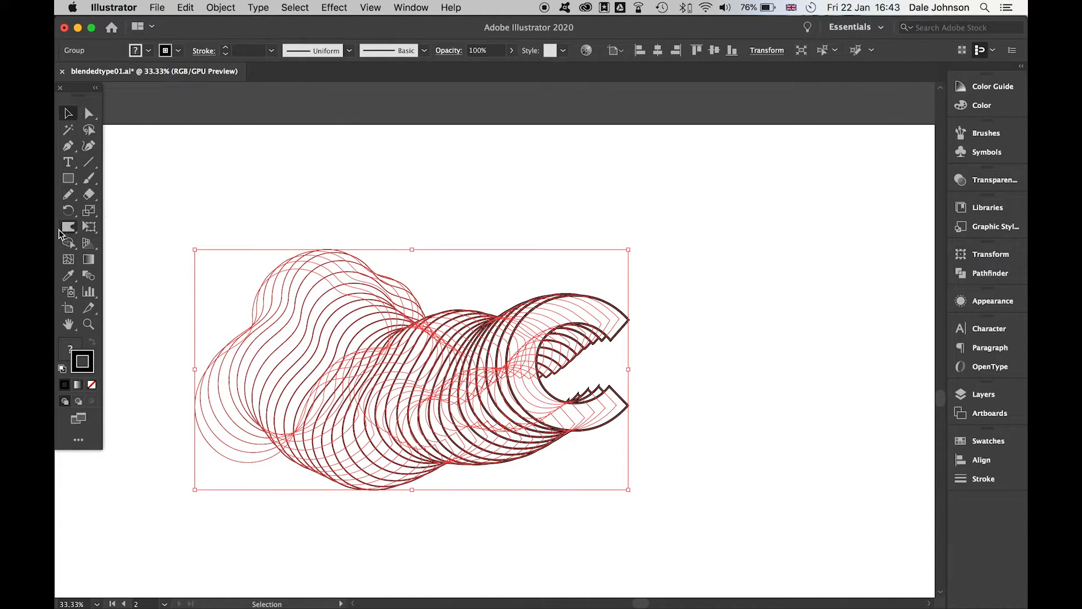
Warp the expanded outlines' left side into rippled, irregular contour lines with the Warp tool.
click(68, 227)
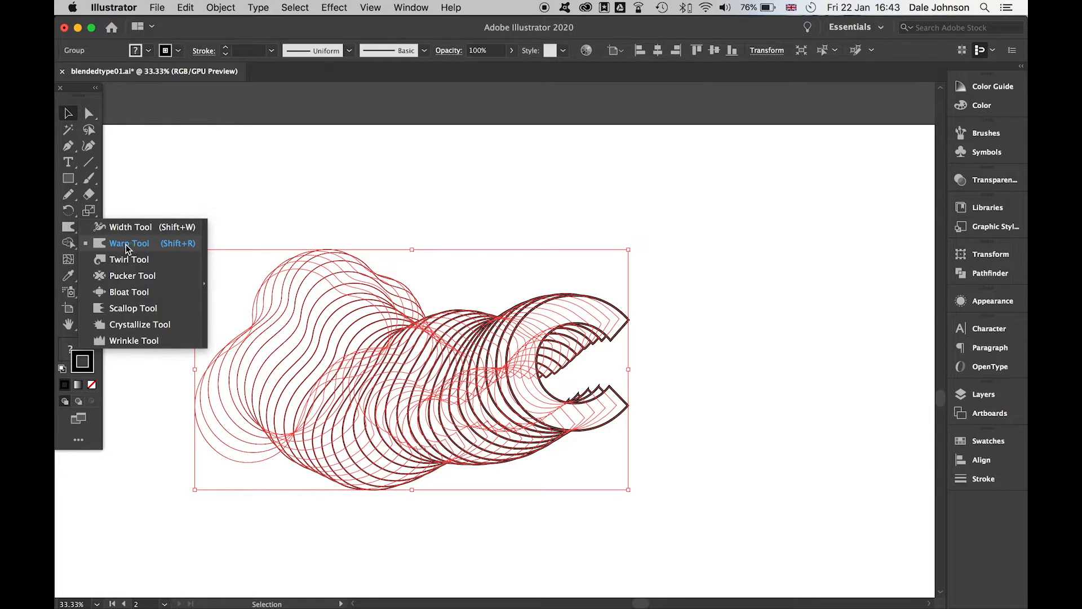
click(128, 243)
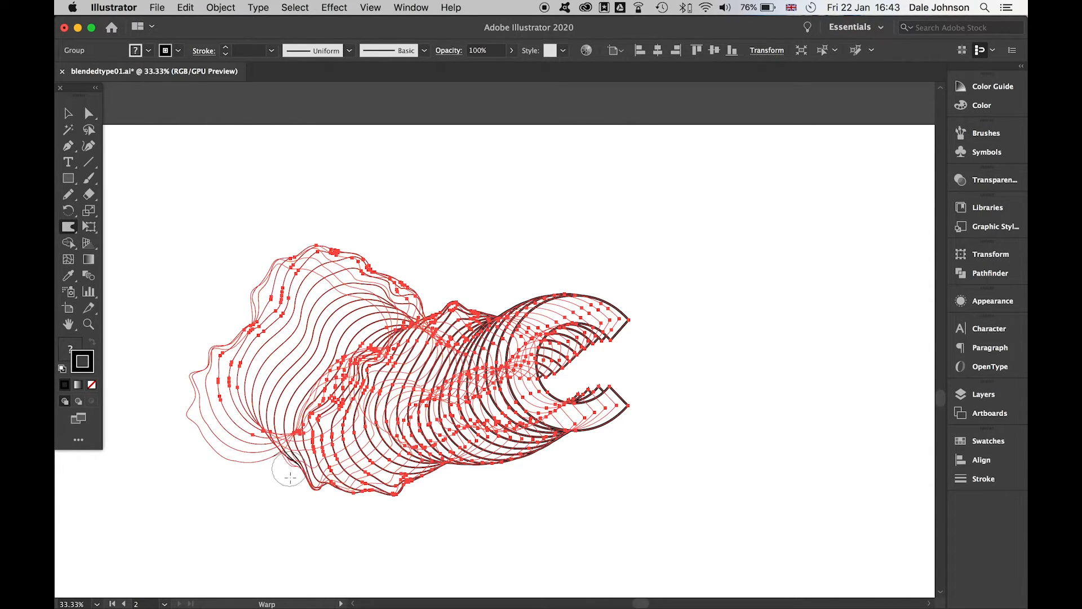
drag(286, 472, 491, 469)
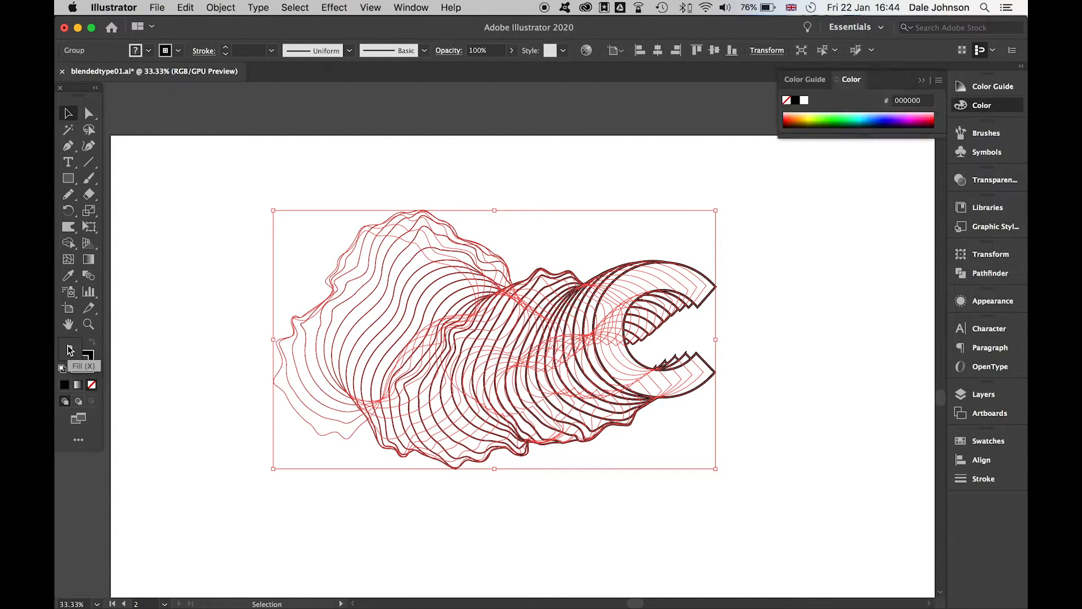
Set the fill colour to black for the background rectangle covering the artboard.
click(988, 441)
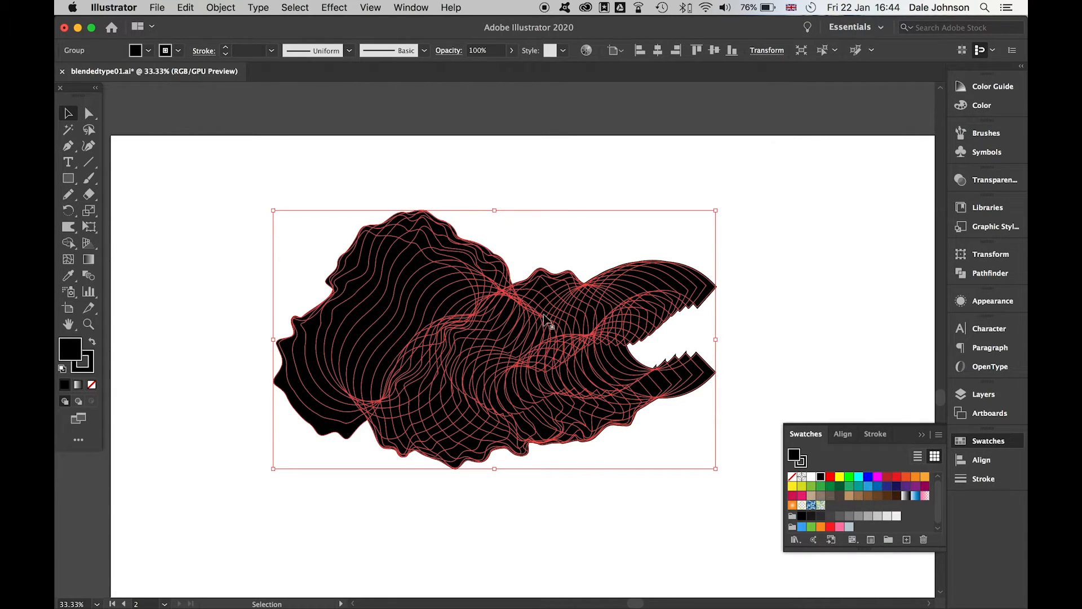
click(982, 105)
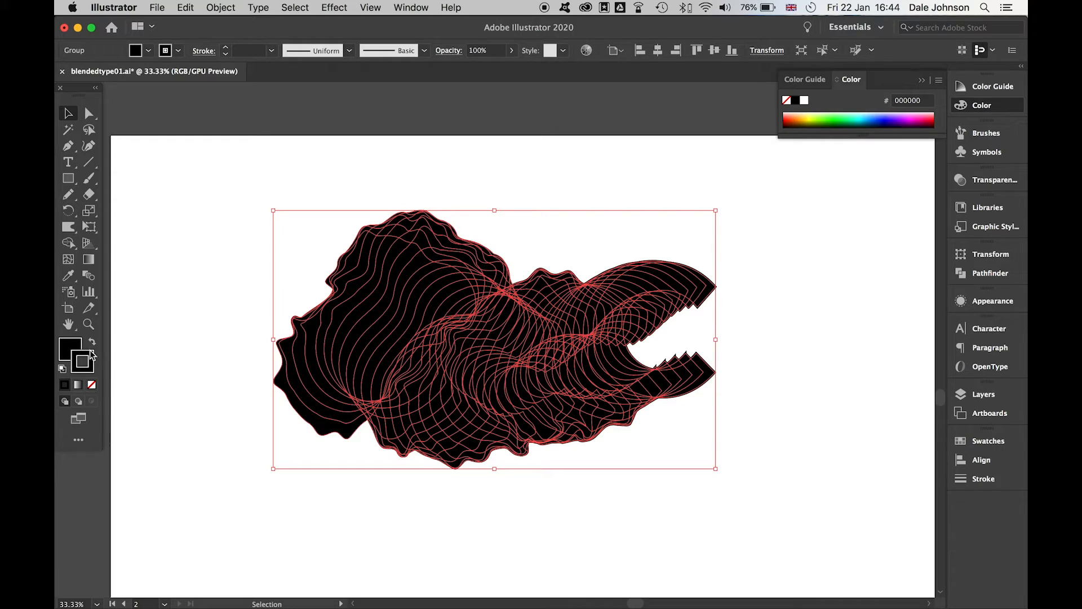
click(987, 441)
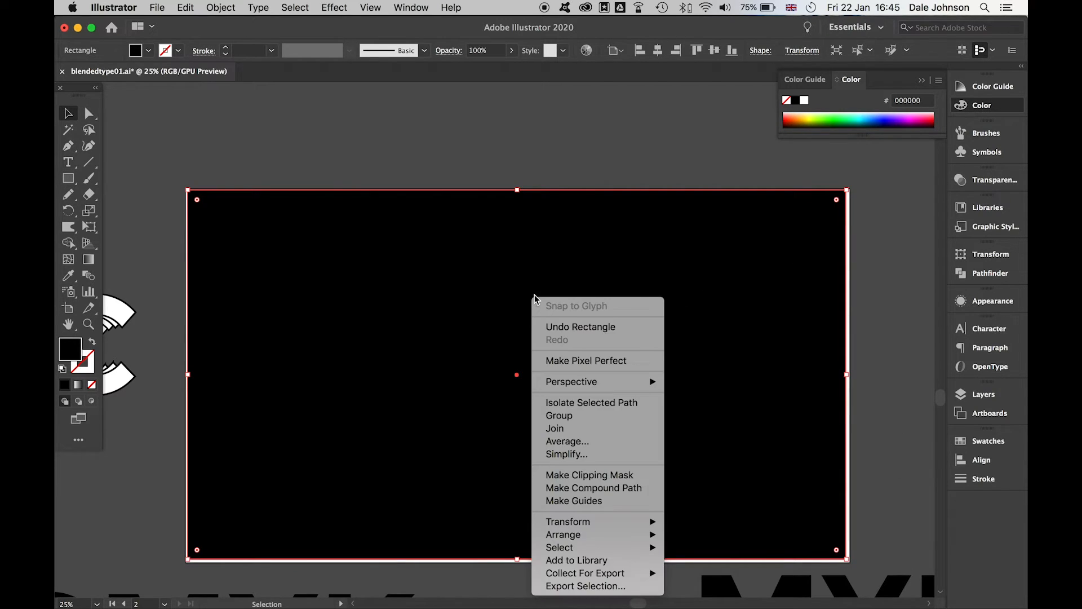
mouse_move(564, 535)
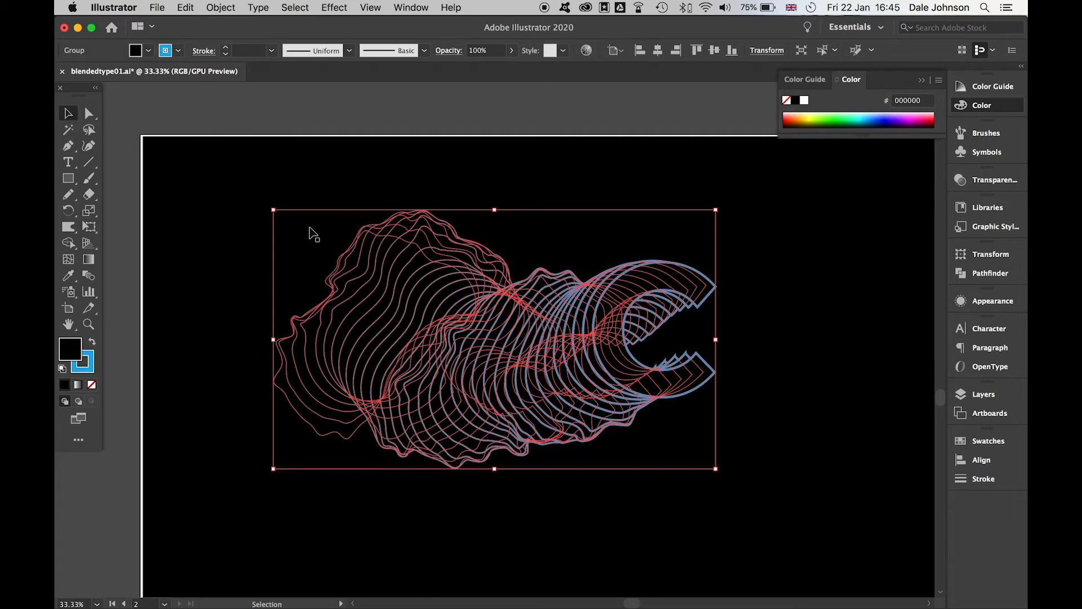
mouse_move(90, 113)
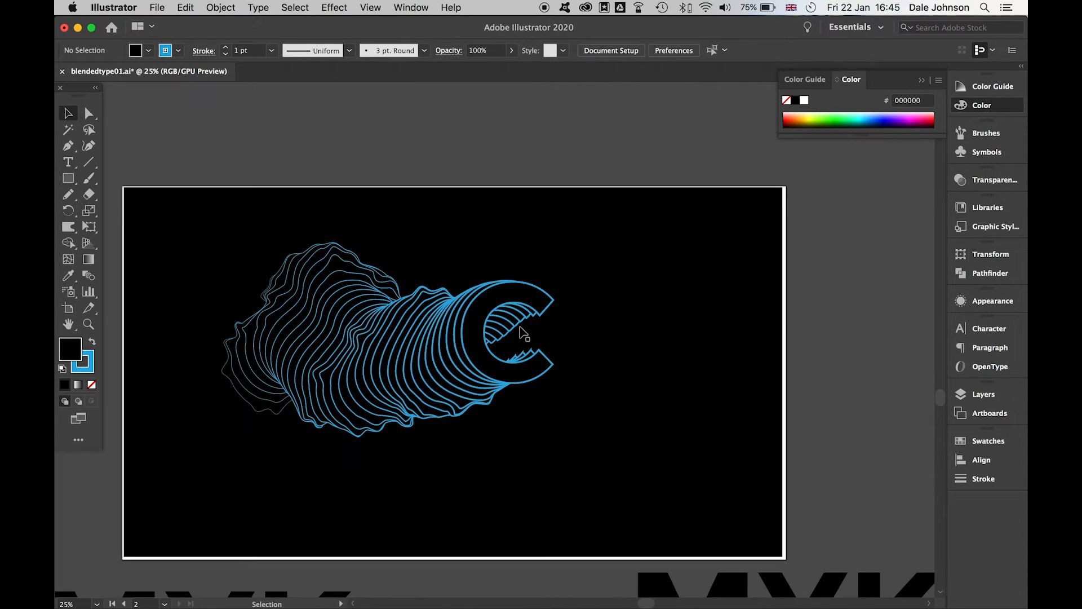
Give the solid cyan C a 6 pt stroke weight in the Stroke panel.
scroll(down, 3)
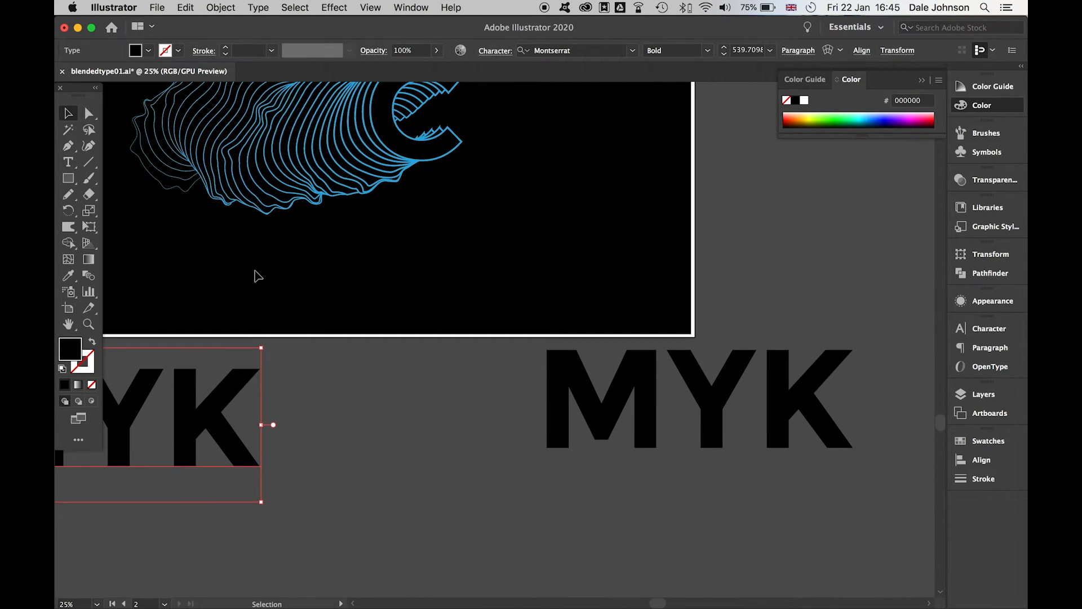
scroll(down, 3)
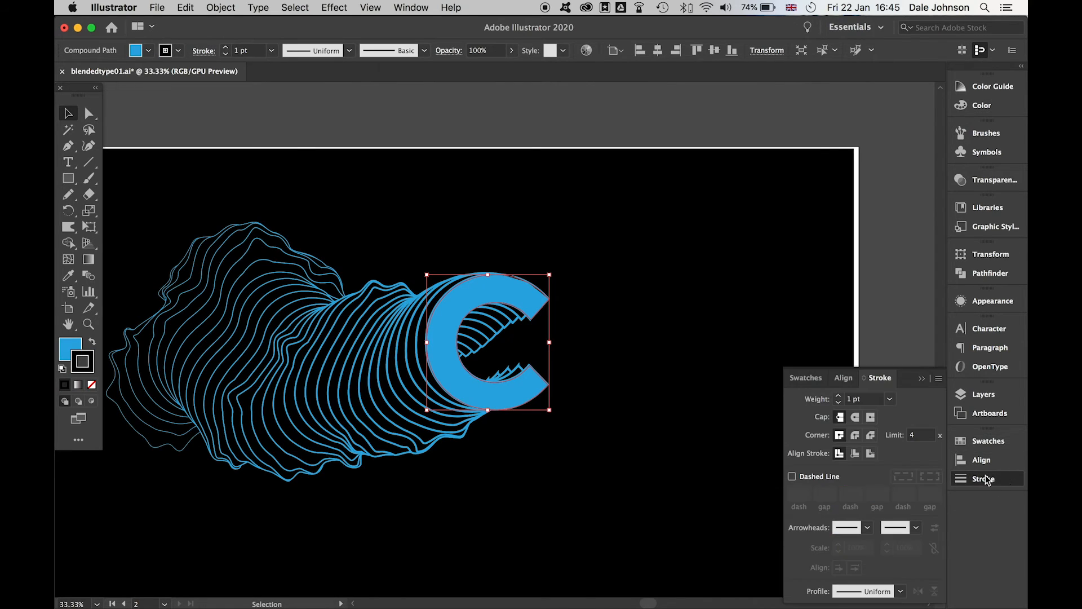
click(838, 398)
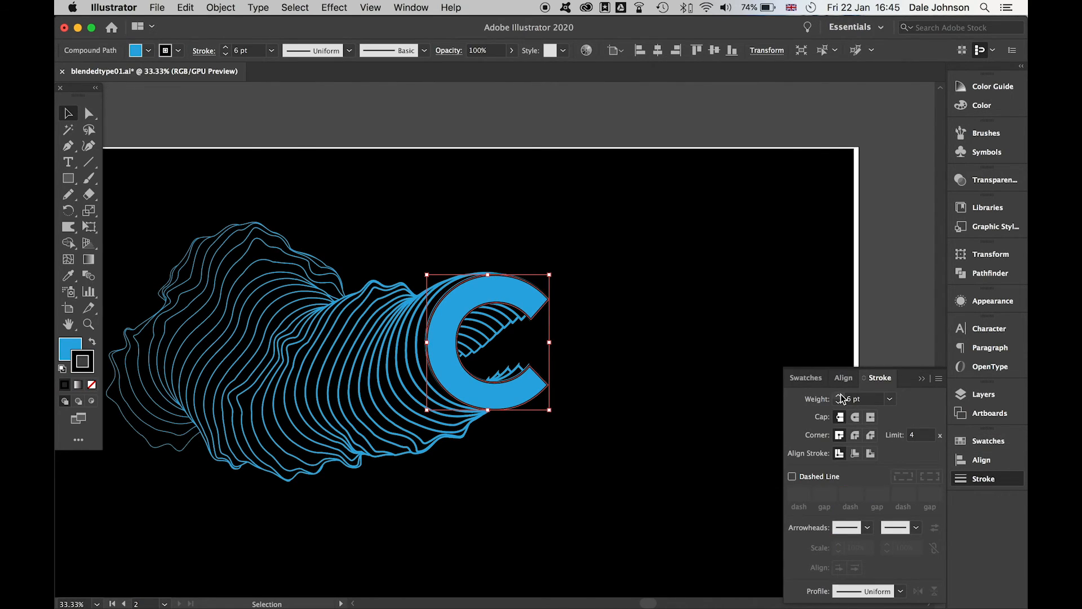